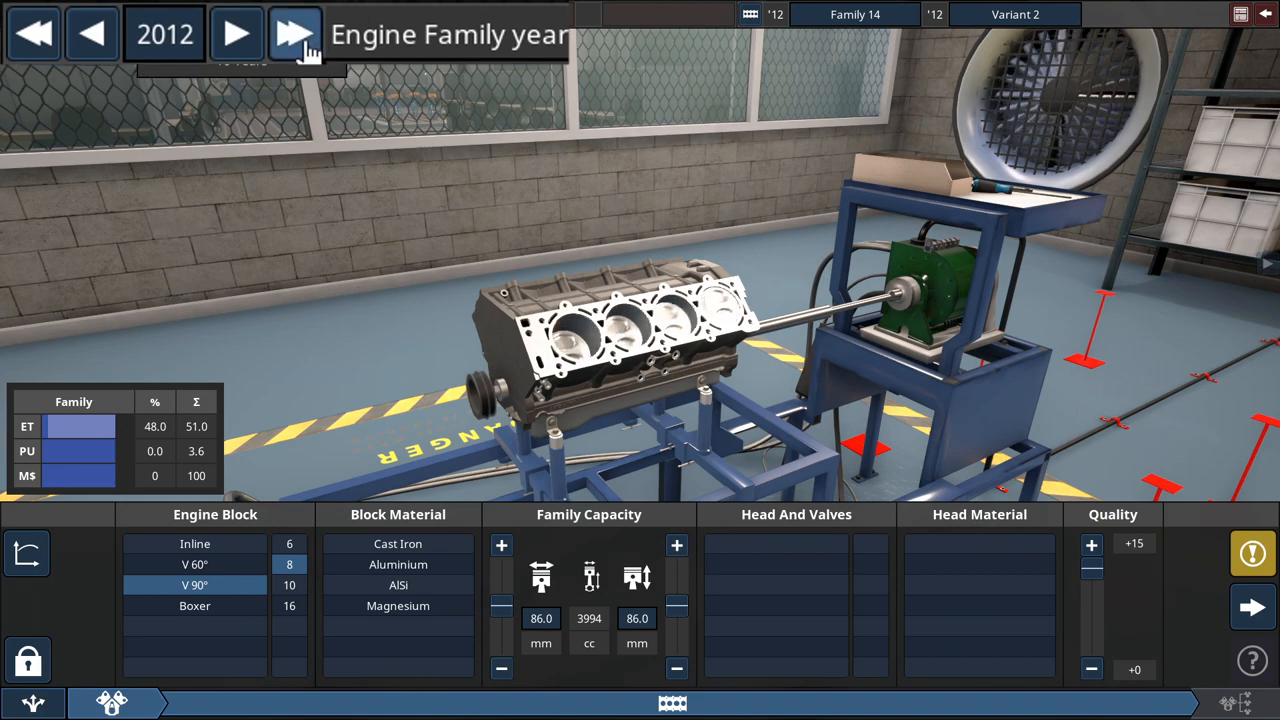
# Set the engine family to 2020 with a V90° V8 magnesium block, 120.0/93.1 mm bore/stroke
pyautogui.click(295, 33)
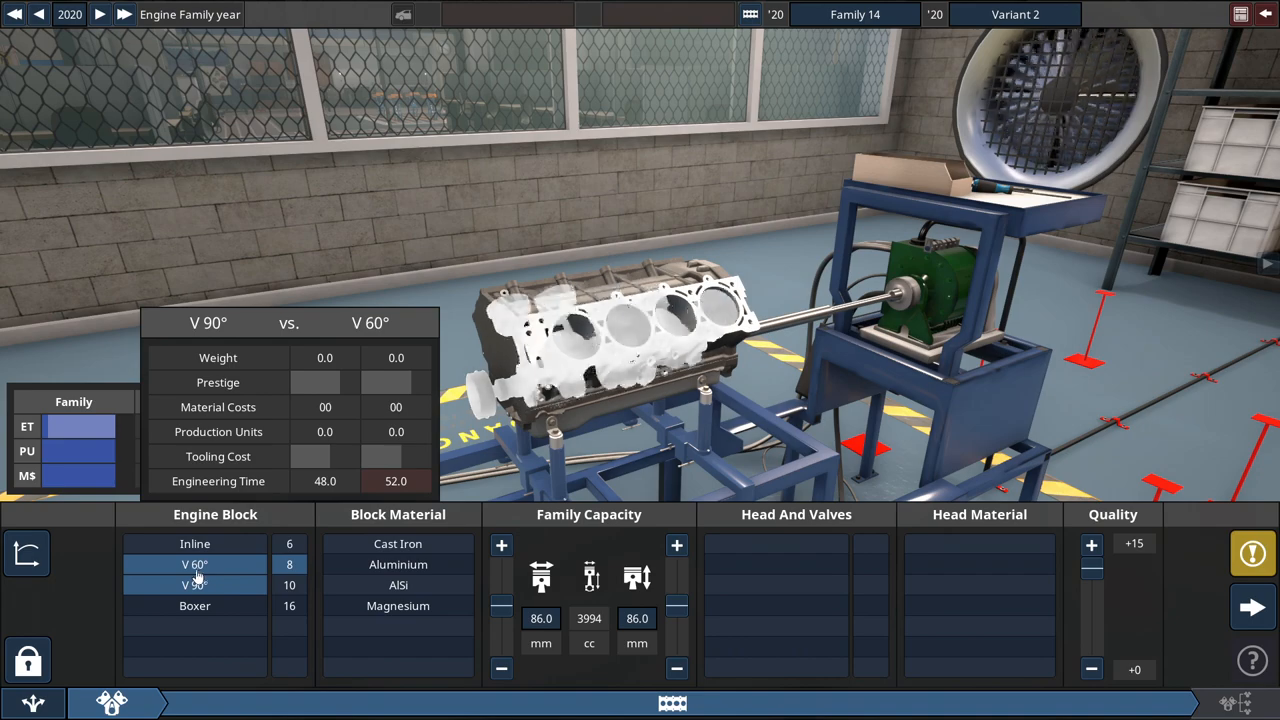
pyautogui.click(195, 585)
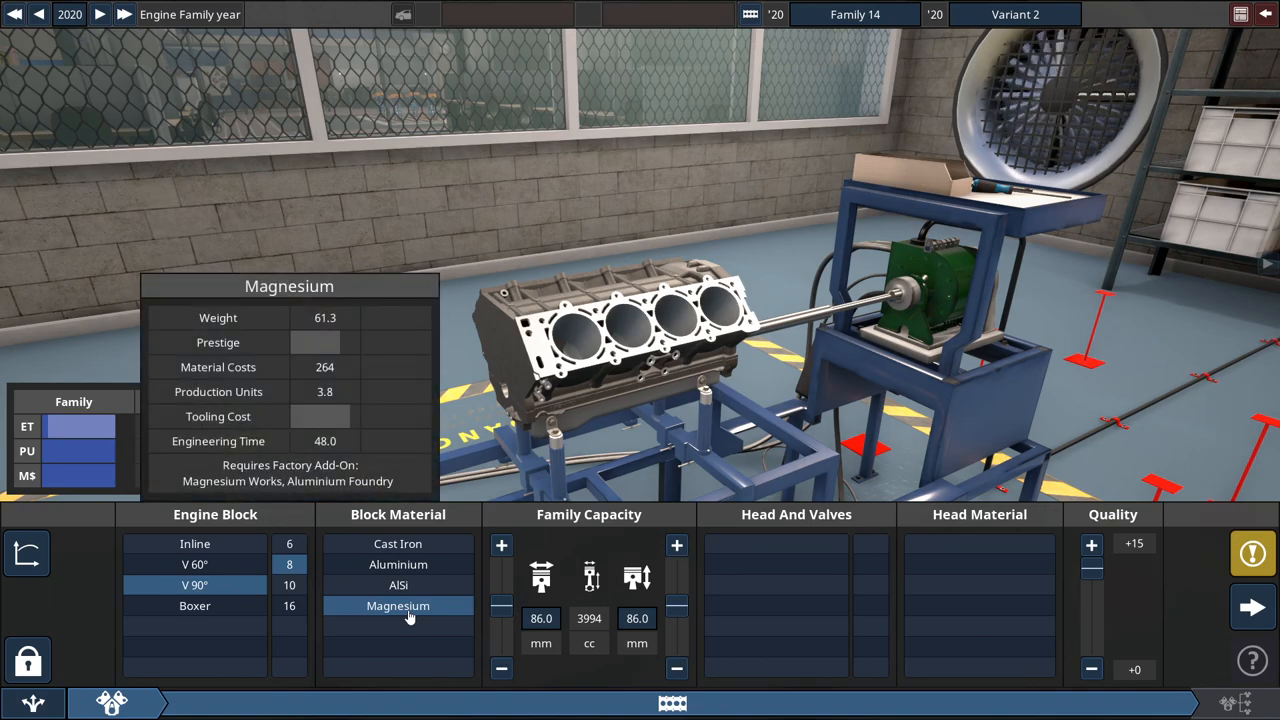
pyautogui.click(398, 605)
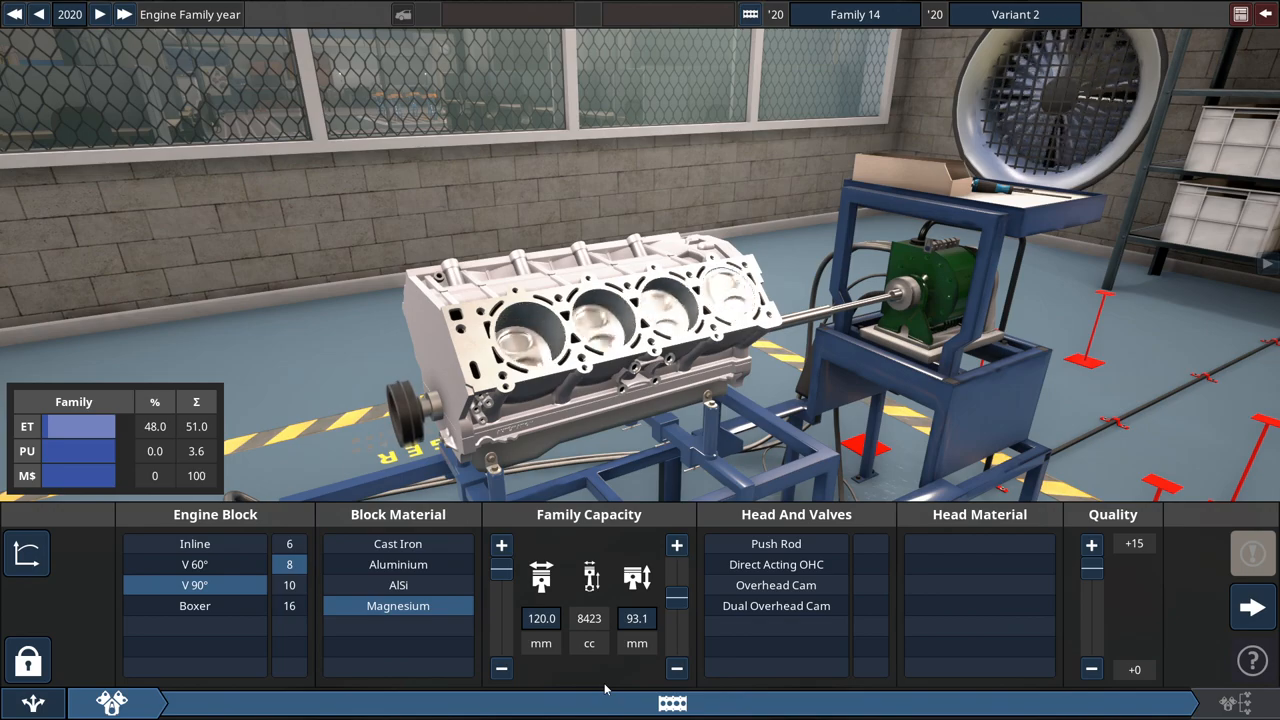
# Choose dual overhead cam cylinder heads with AlSi head material
pyautogui.click(776, 605)
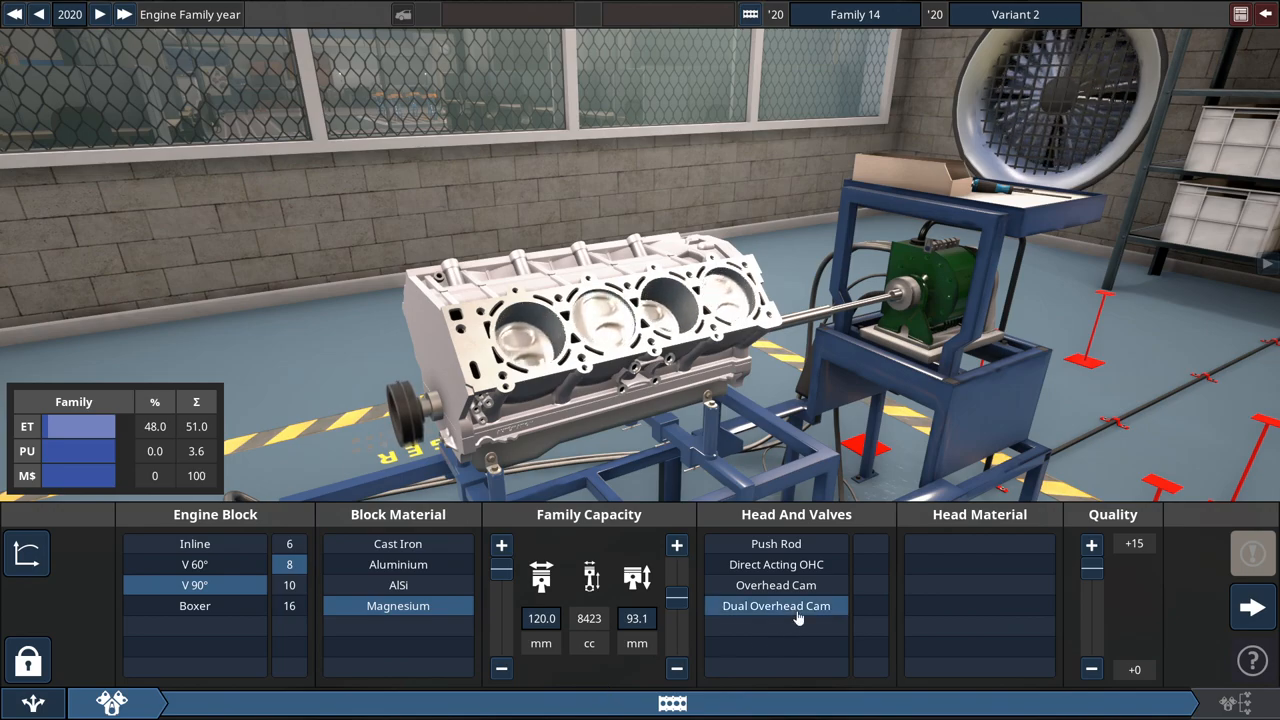
pyautogui.click(776, 605)
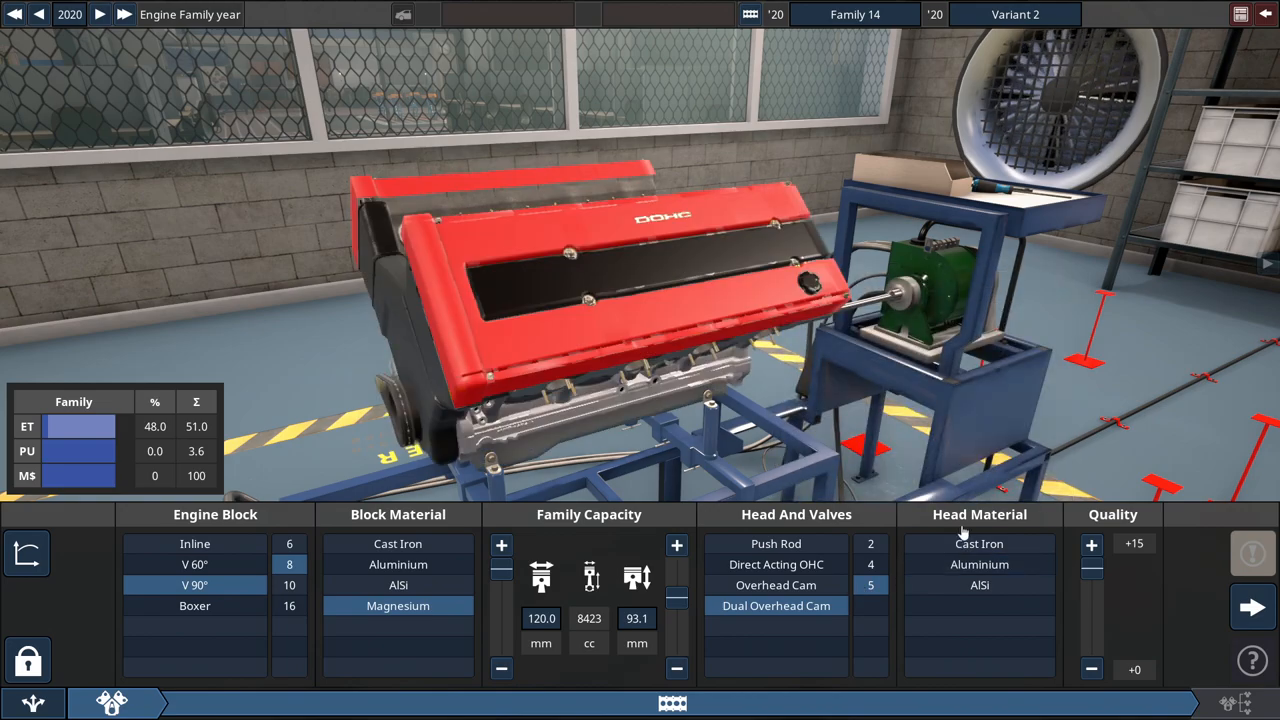
pyautogui.click(979, 585)
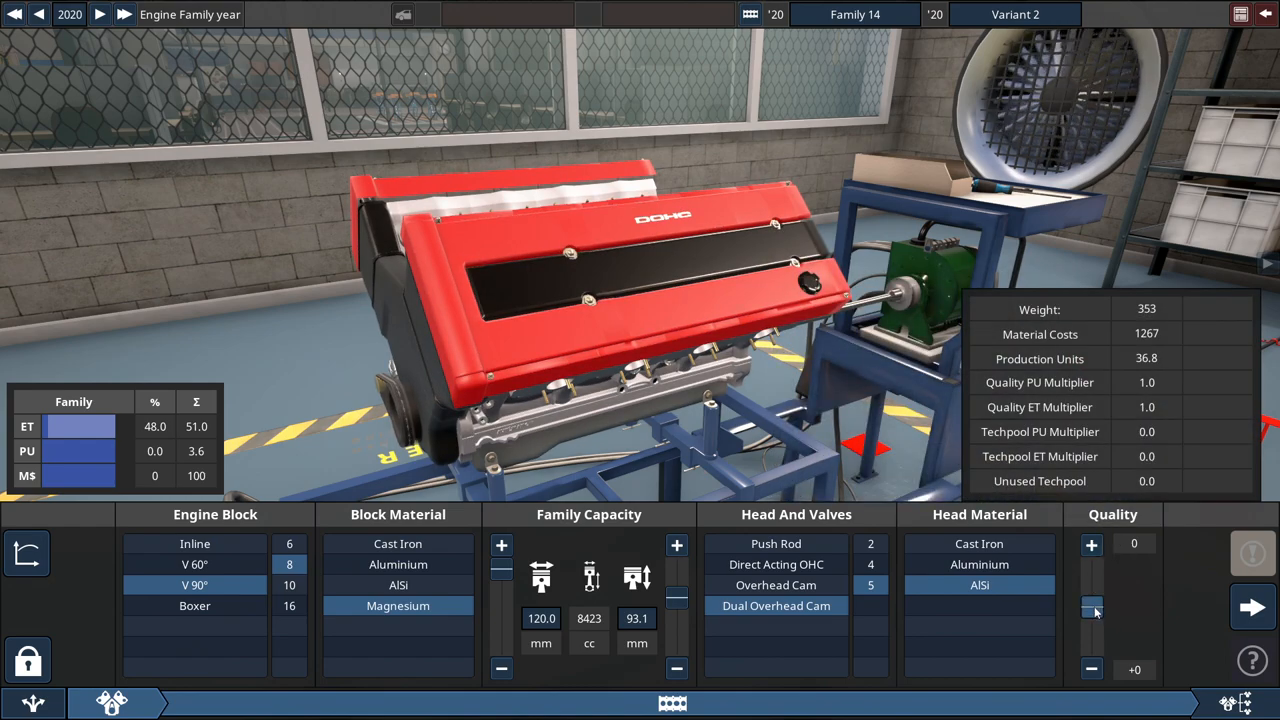
pyautogui.click(1091, 544)
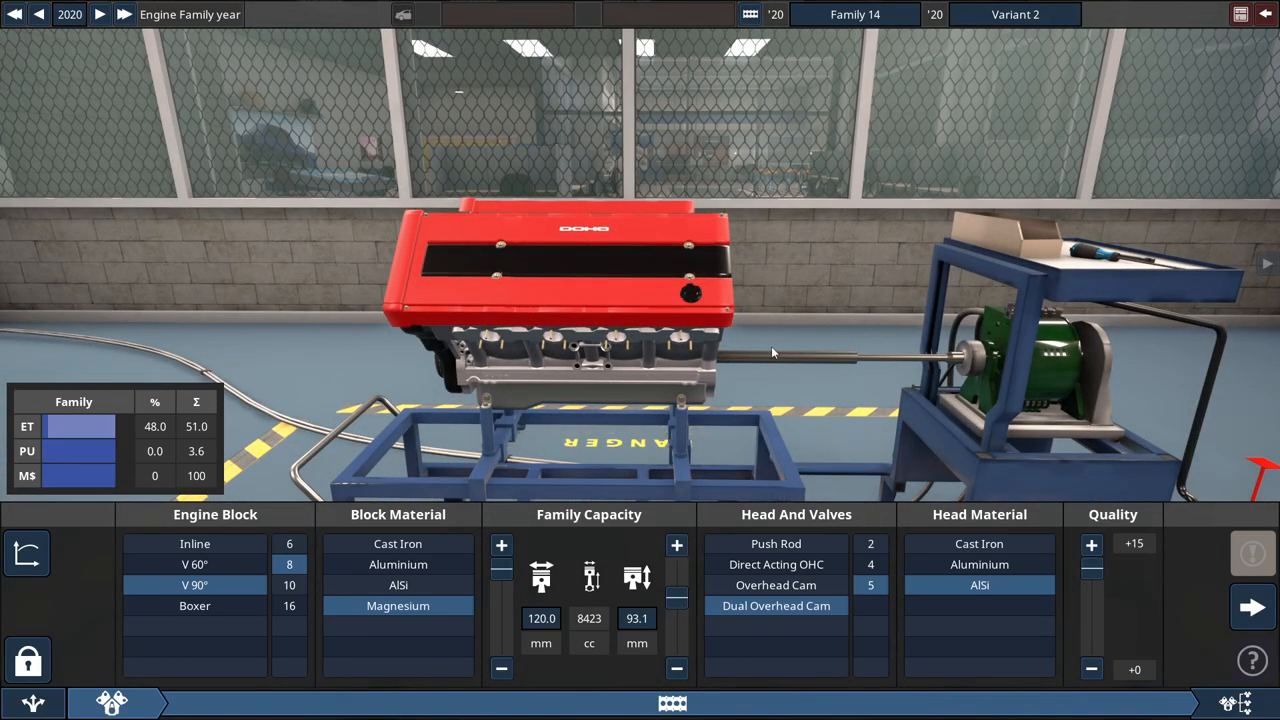
pyautogui.moveTo(747, 379)
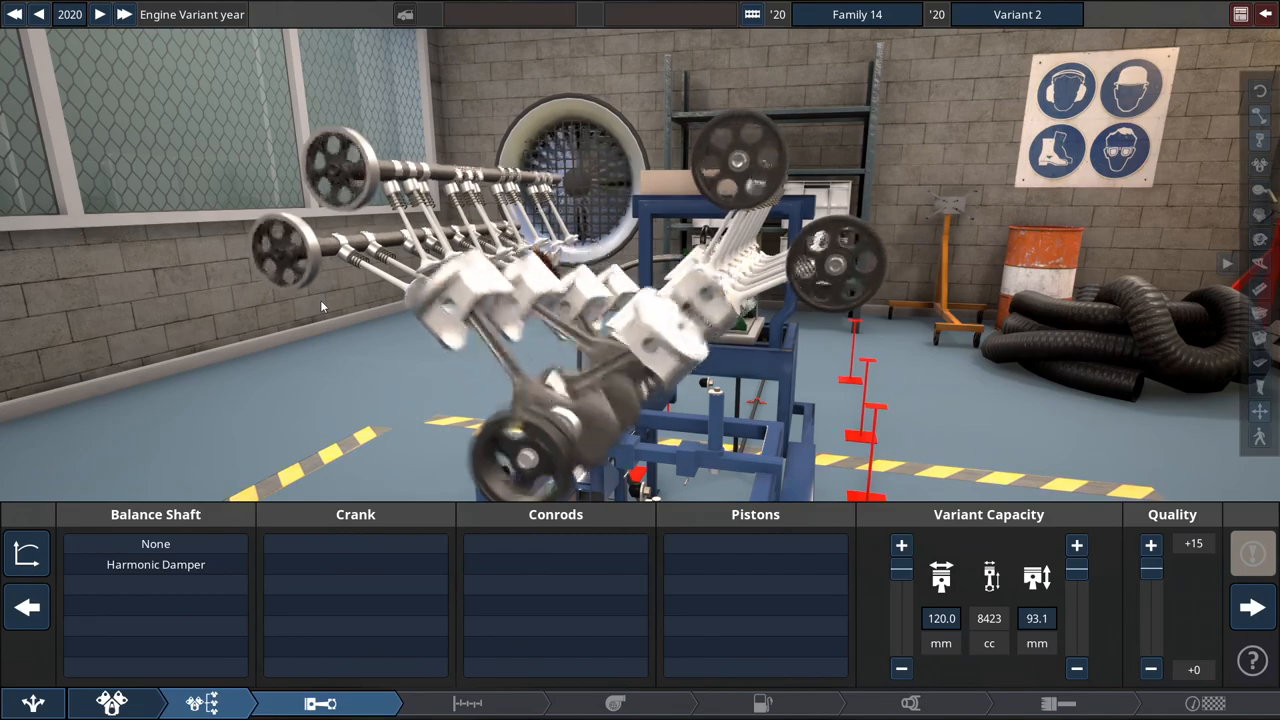
# Fit a harmonic damper, billet steel crank and lightweight titanium conrods, and choose pistons
pyautogui.click(155, 543)
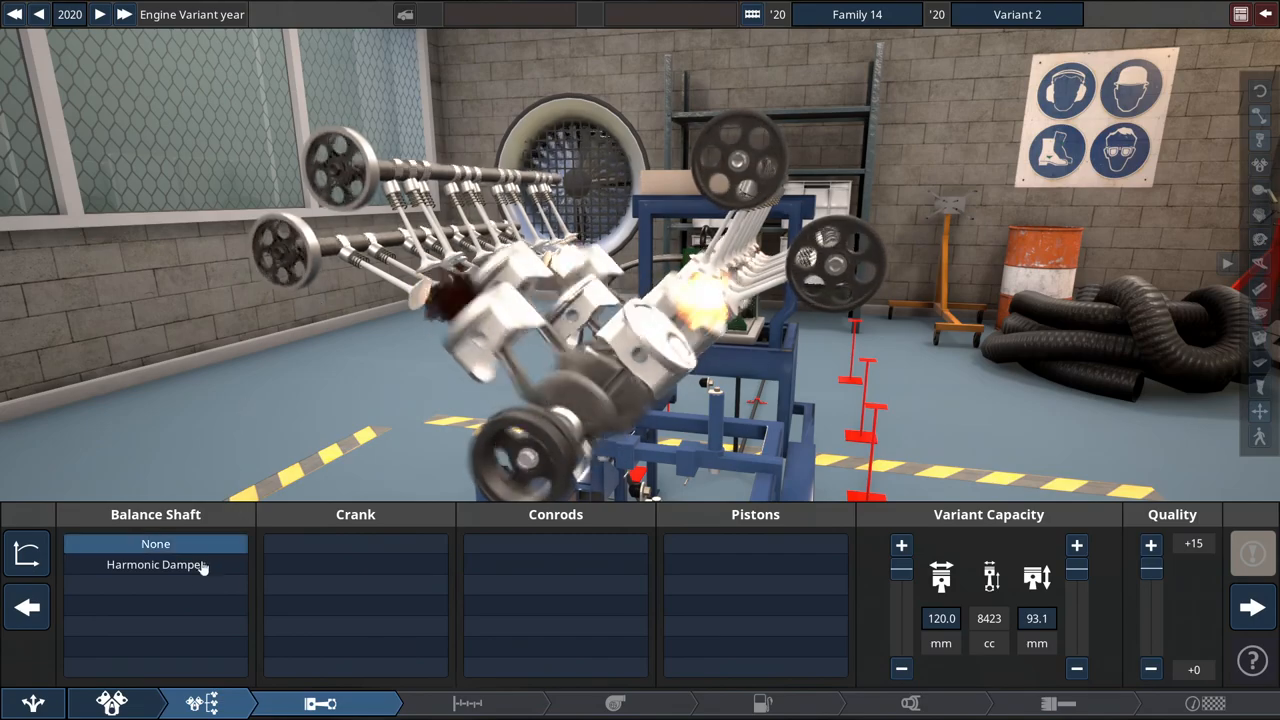
pyautogui.click(155, 564)
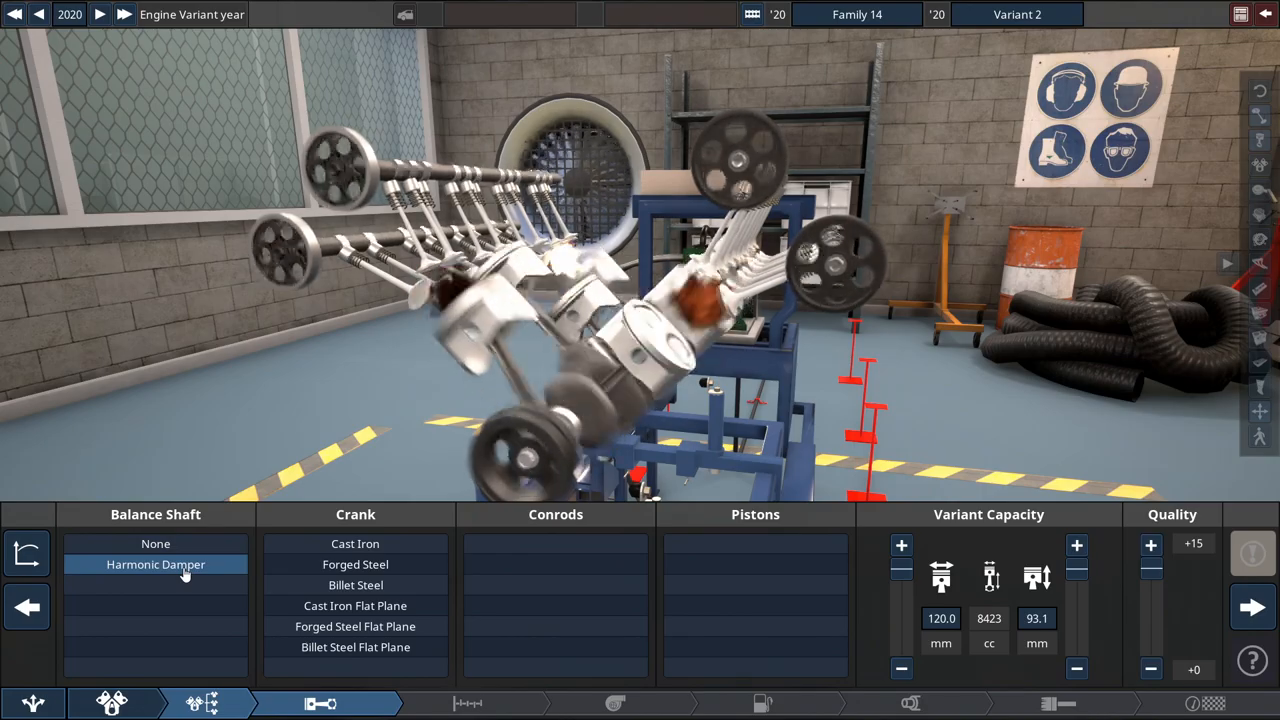
pyautogui.click(355, 564)
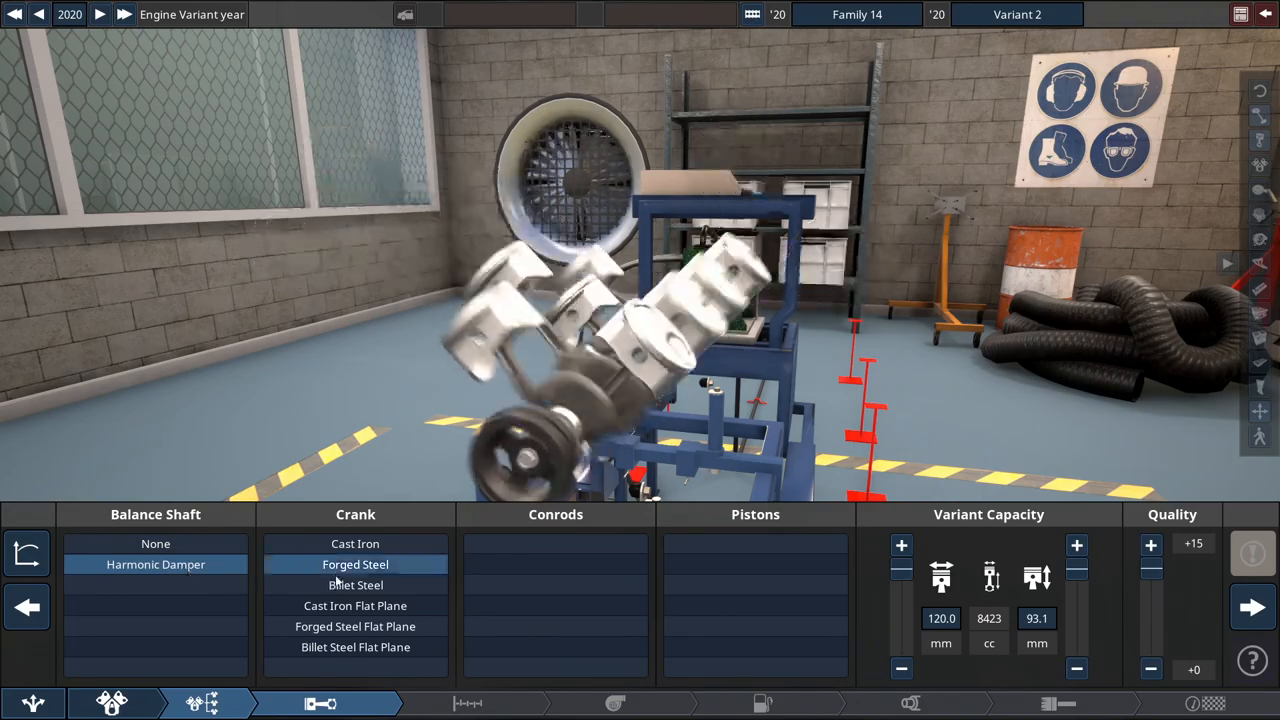
pyautogui.click(355, 585)
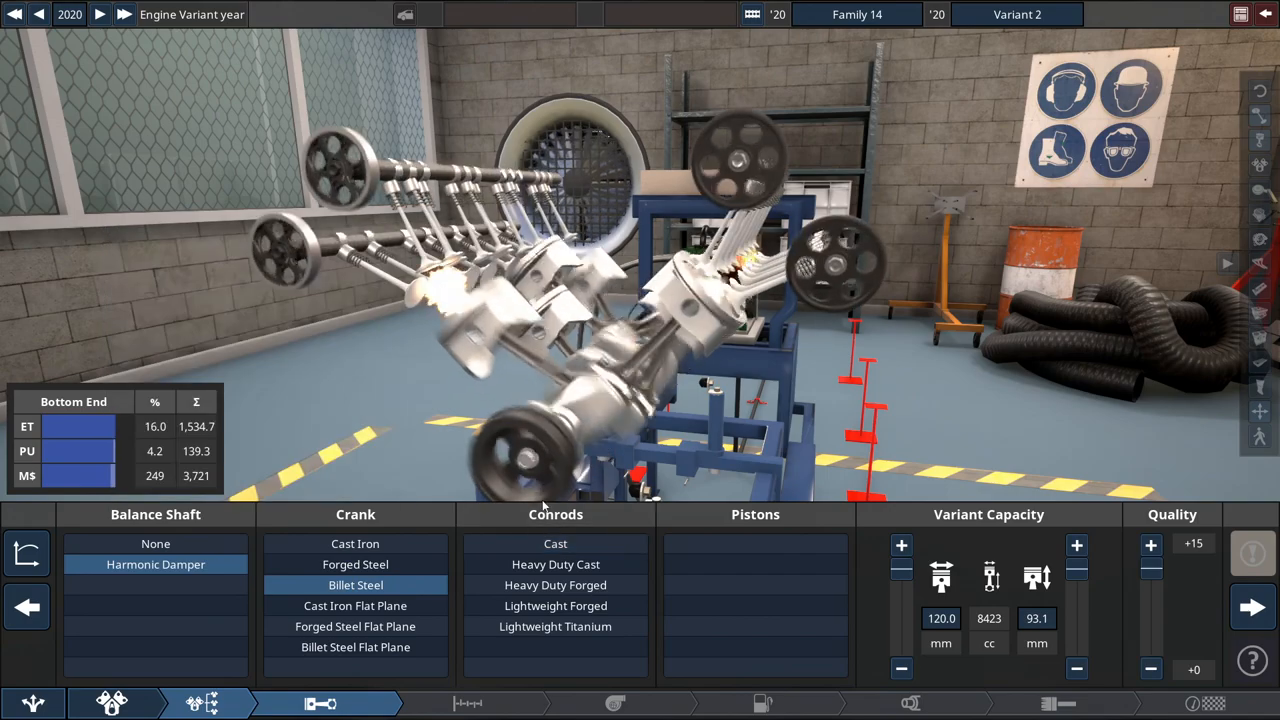
pyautogui.click(555, 626)
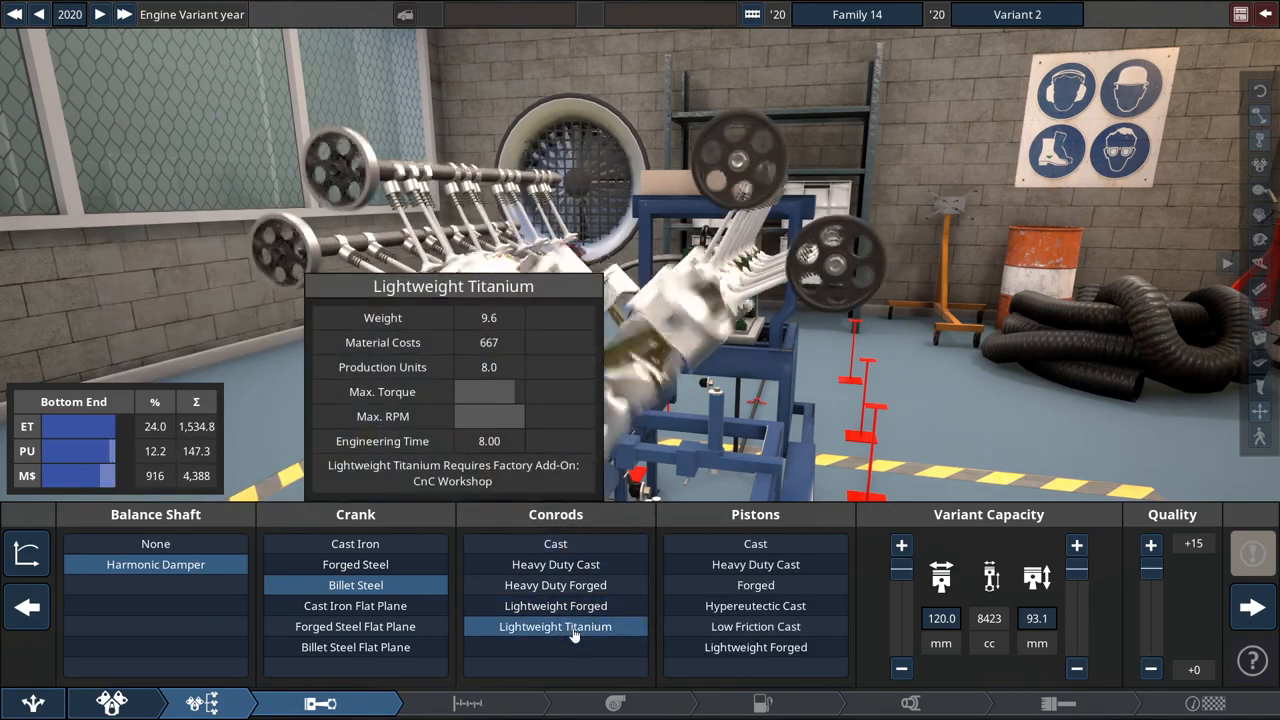
pyautogui.click(755, 585)
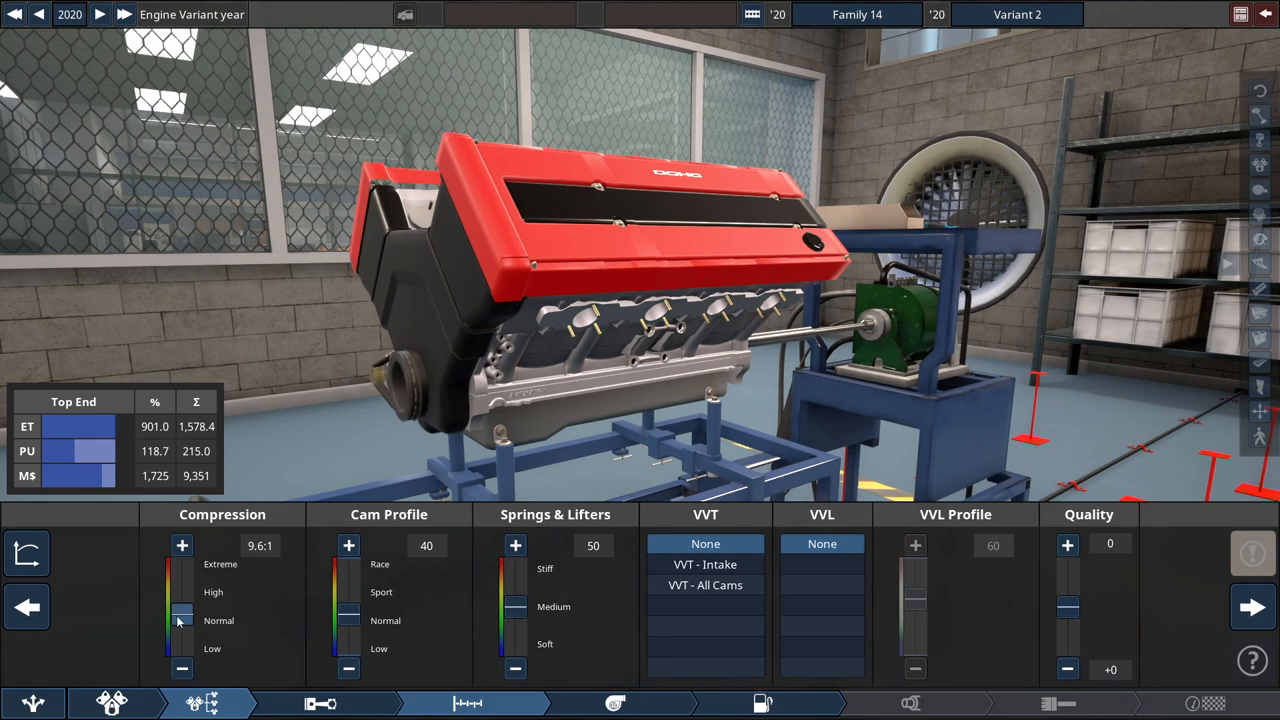
# Set compression to 15.0:1, cam profile to 92 and springs and lifters to 68
pyautogui.moveTo(182, 610); pyautogui.dragTo(182, 563)
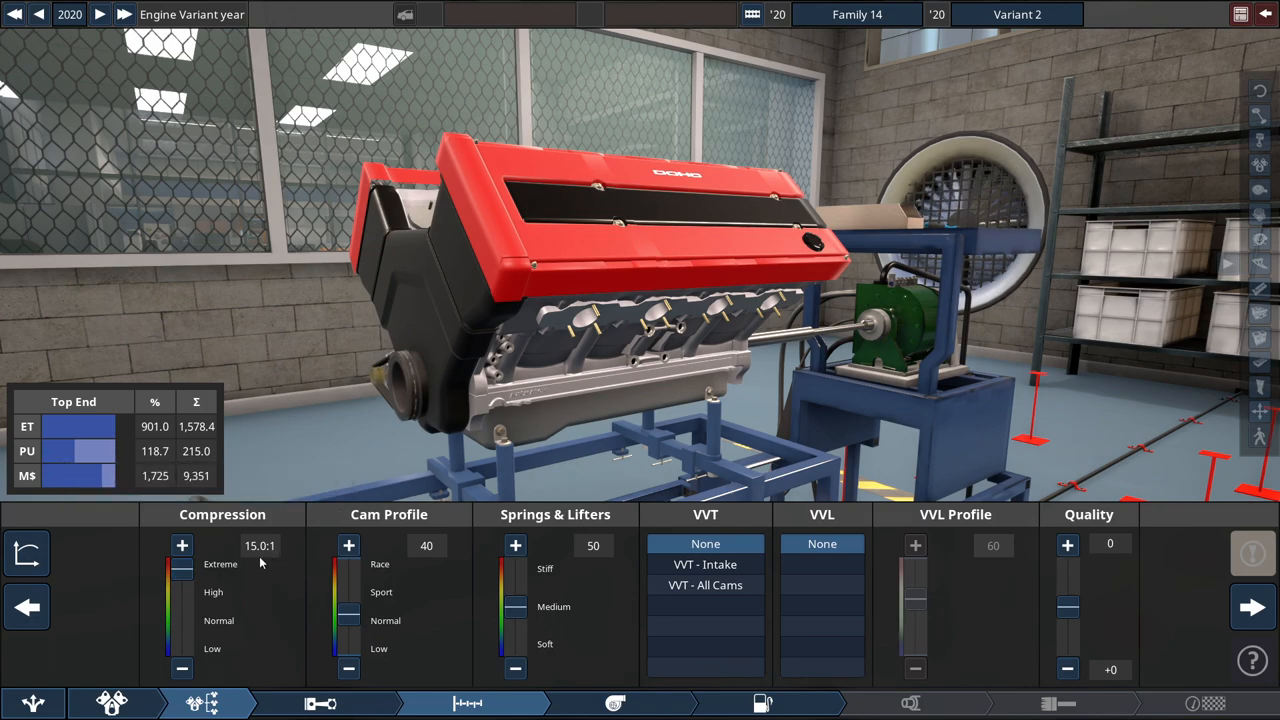
pyautogui.moveTo(330, 575)
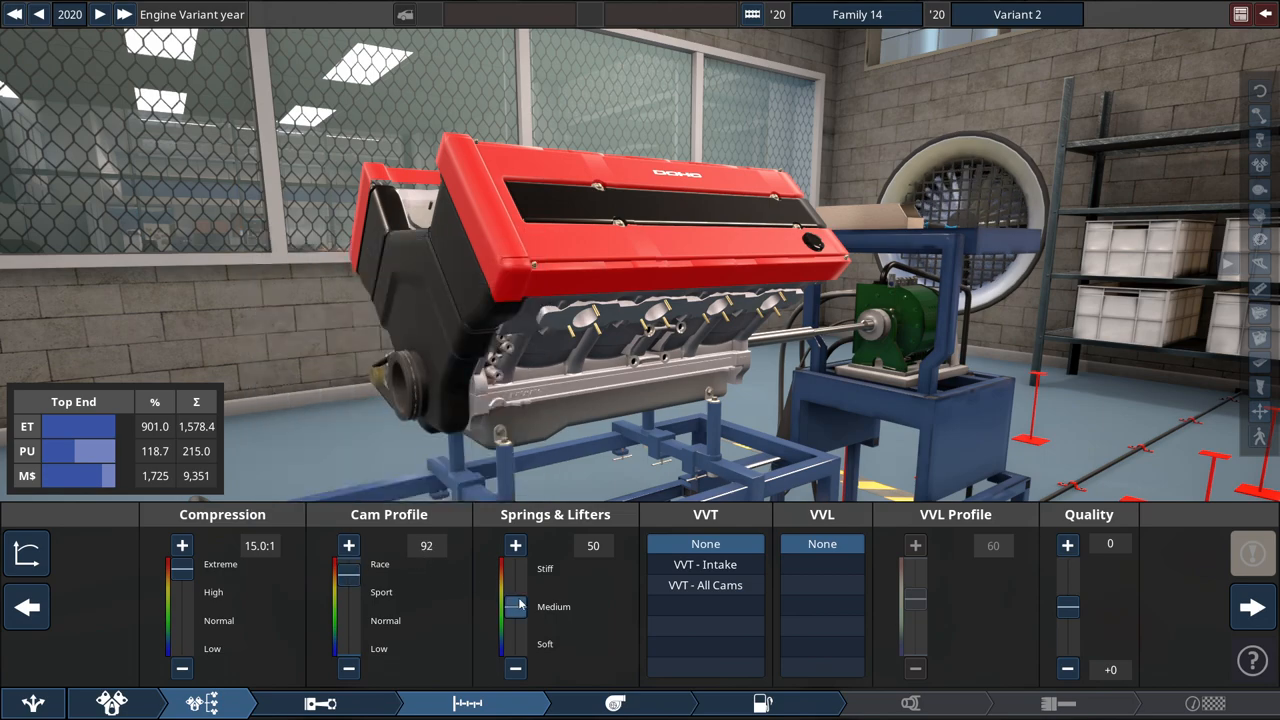
pyautogui.moveTo(515, 620); pyautogui.dragTo(515, 600)
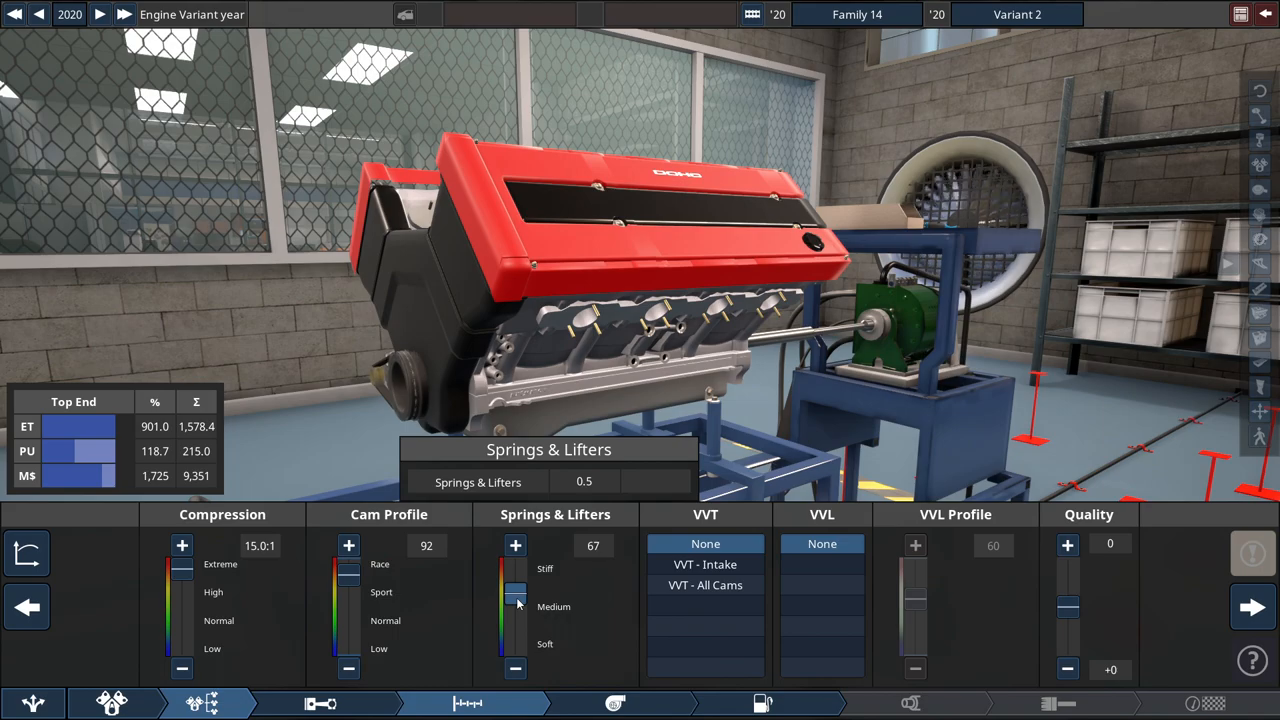
pyautogui.click(515, 544)
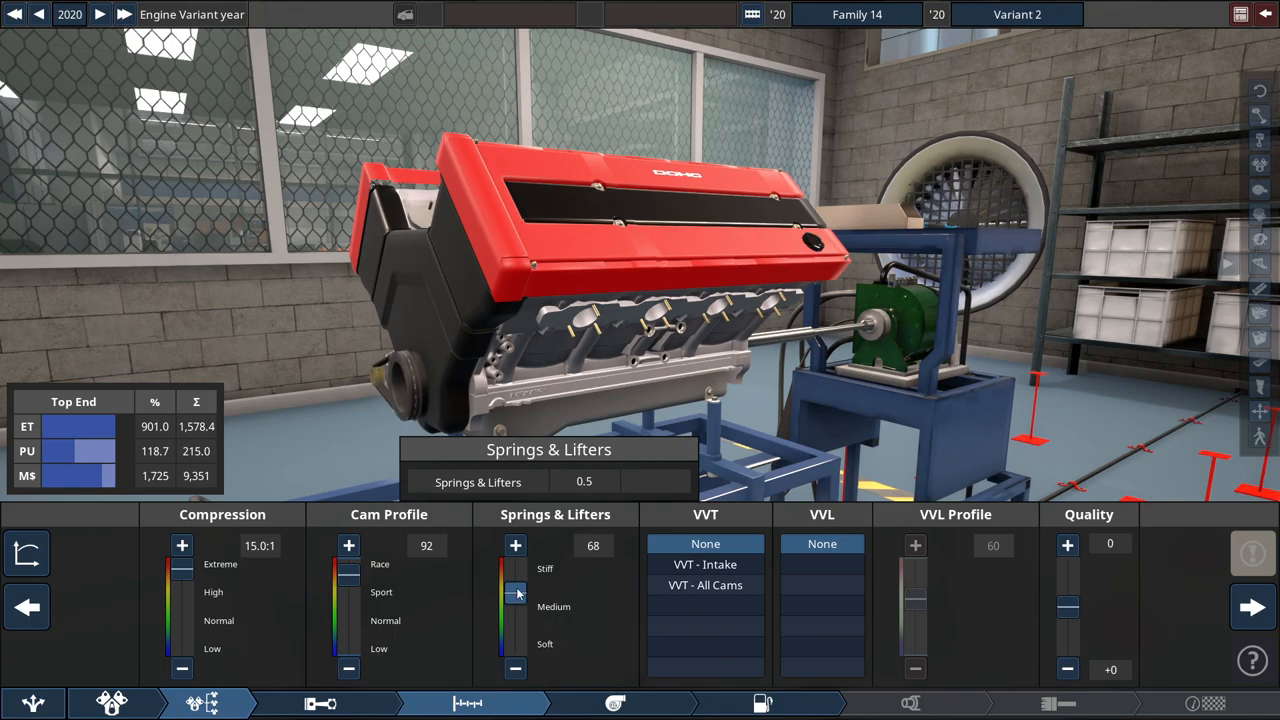
pyautogui.click(705, 585)
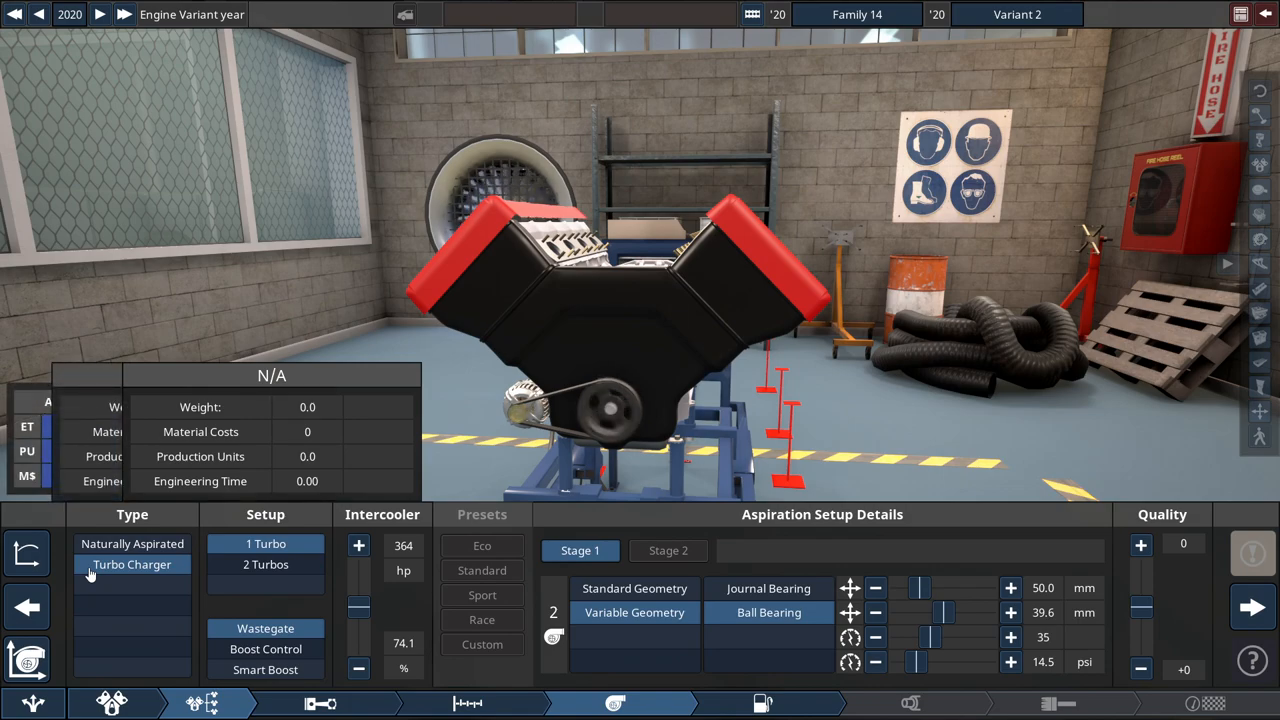
# Switch to two turbos with smart boost and enlarge the intercooler to 12100
pyautogui.click(266, 564)
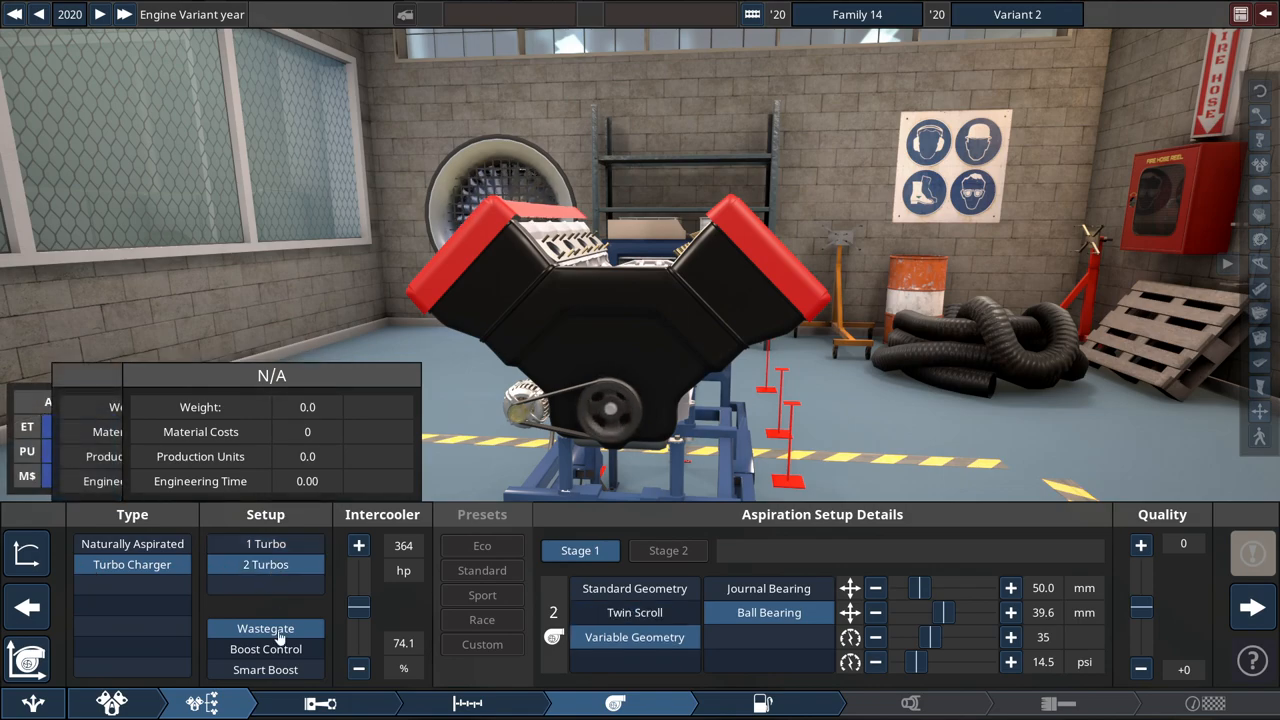
pyautogui.click(266, 669)
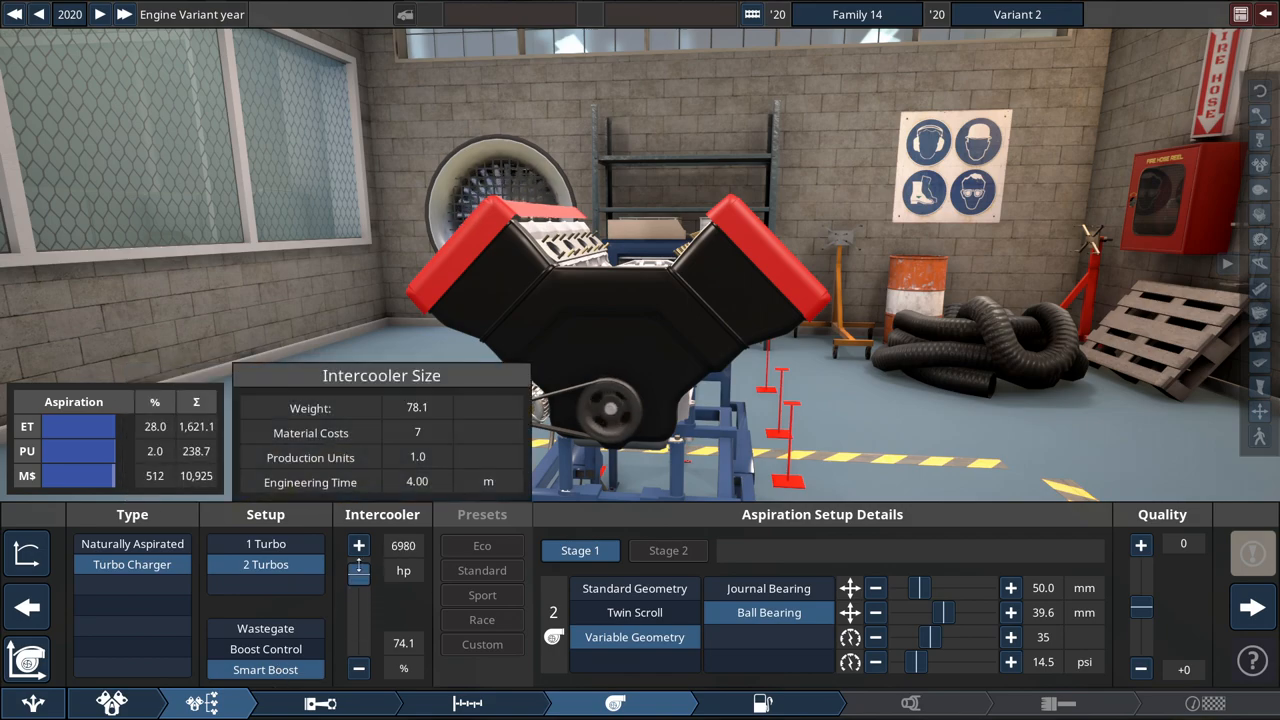
pyautogui.click(358, 545)
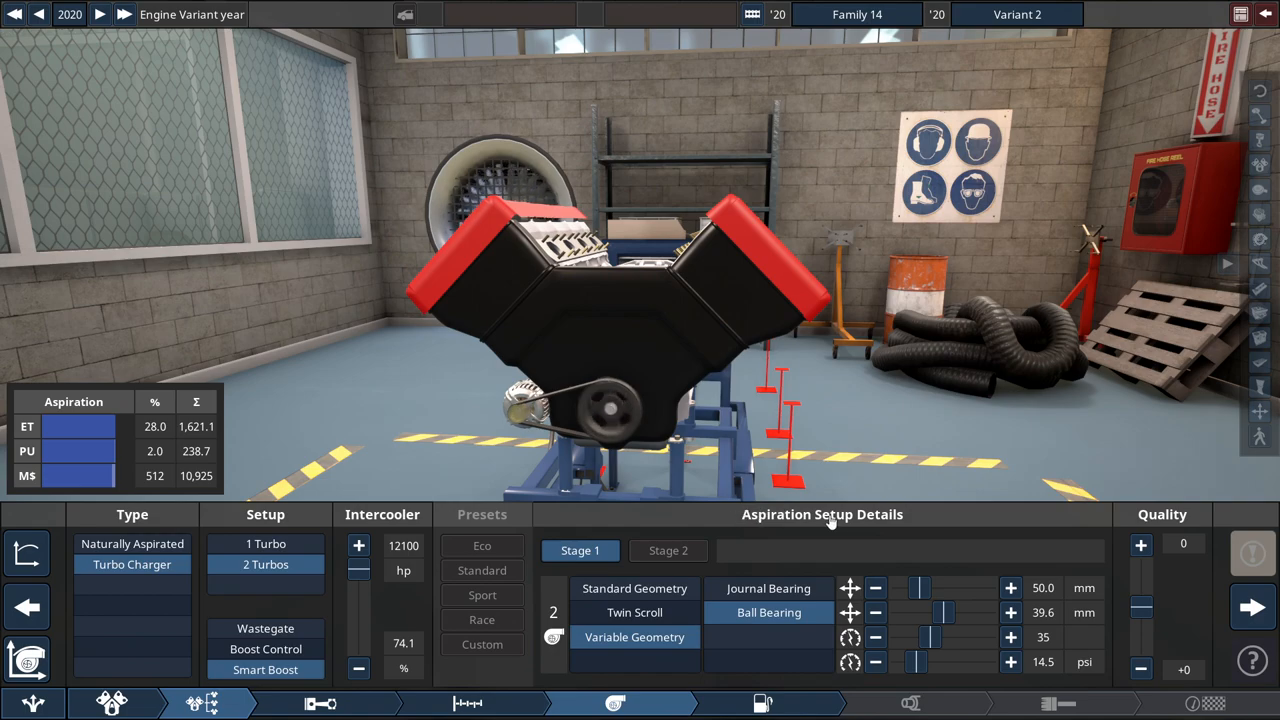
pyautogui.moveTo(688, 584)
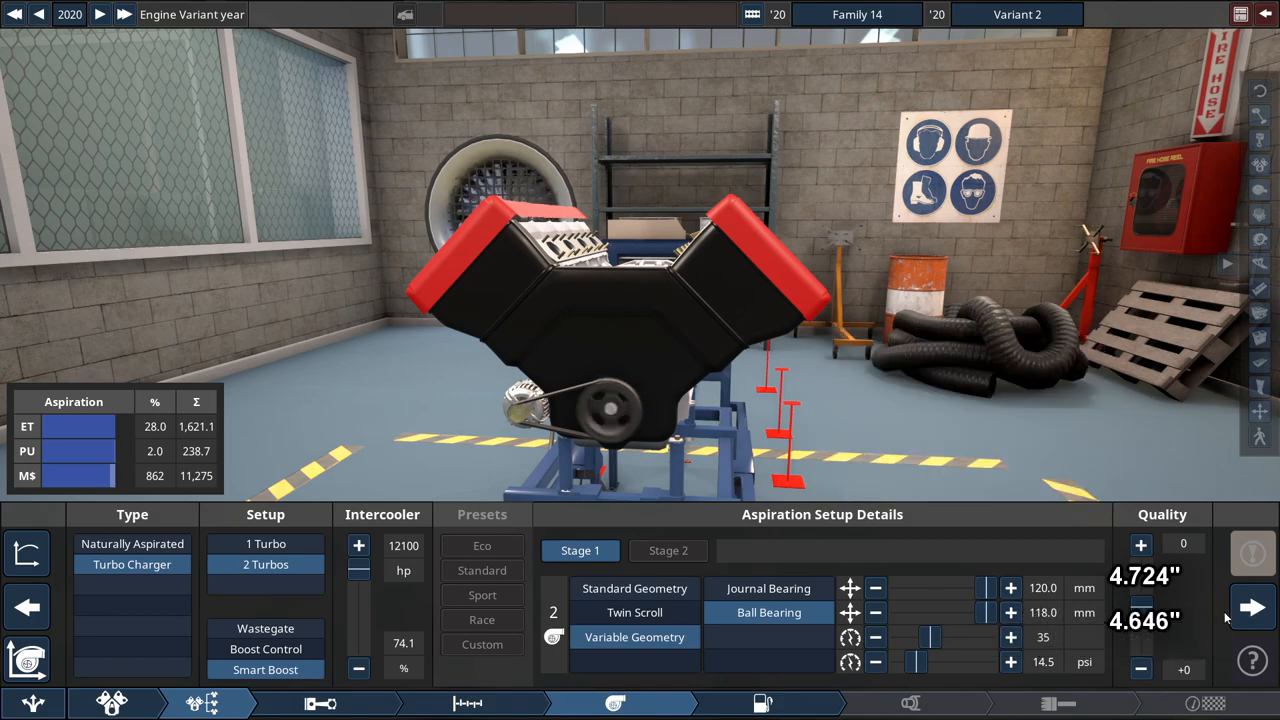
pyautogui.moveTo(930, 637)
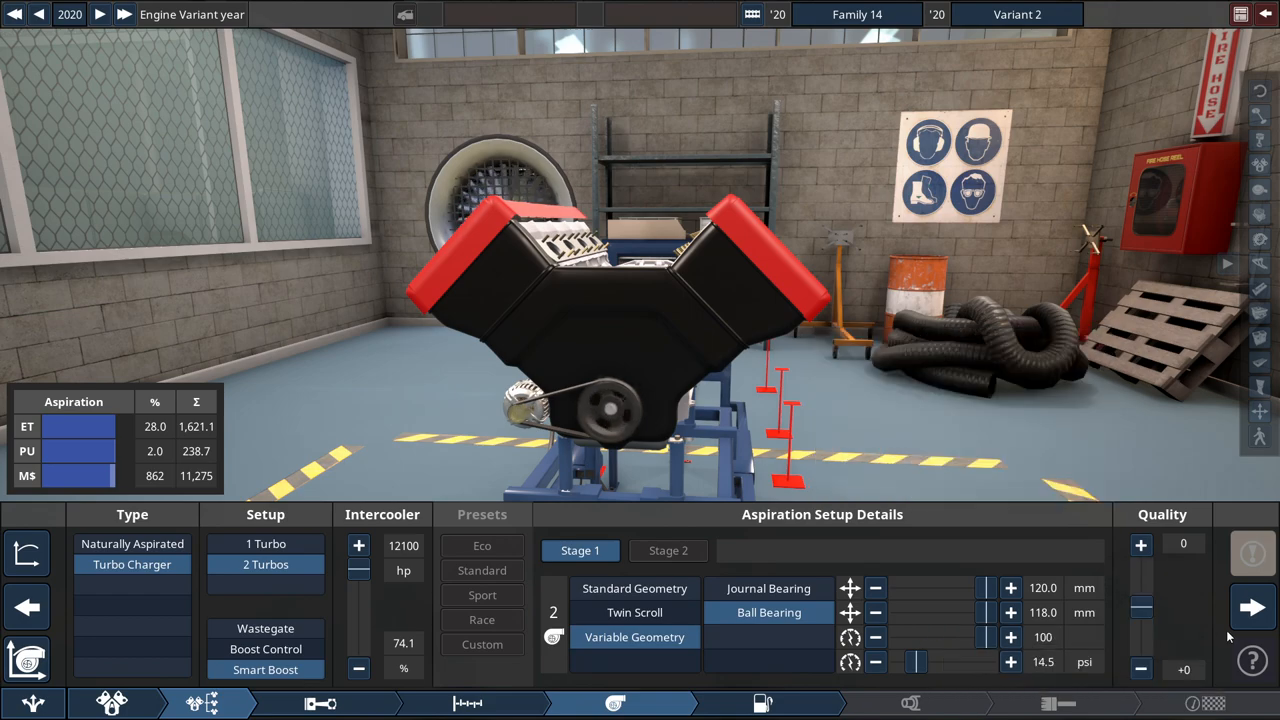
pyautogui.moveTo(1060, 662)
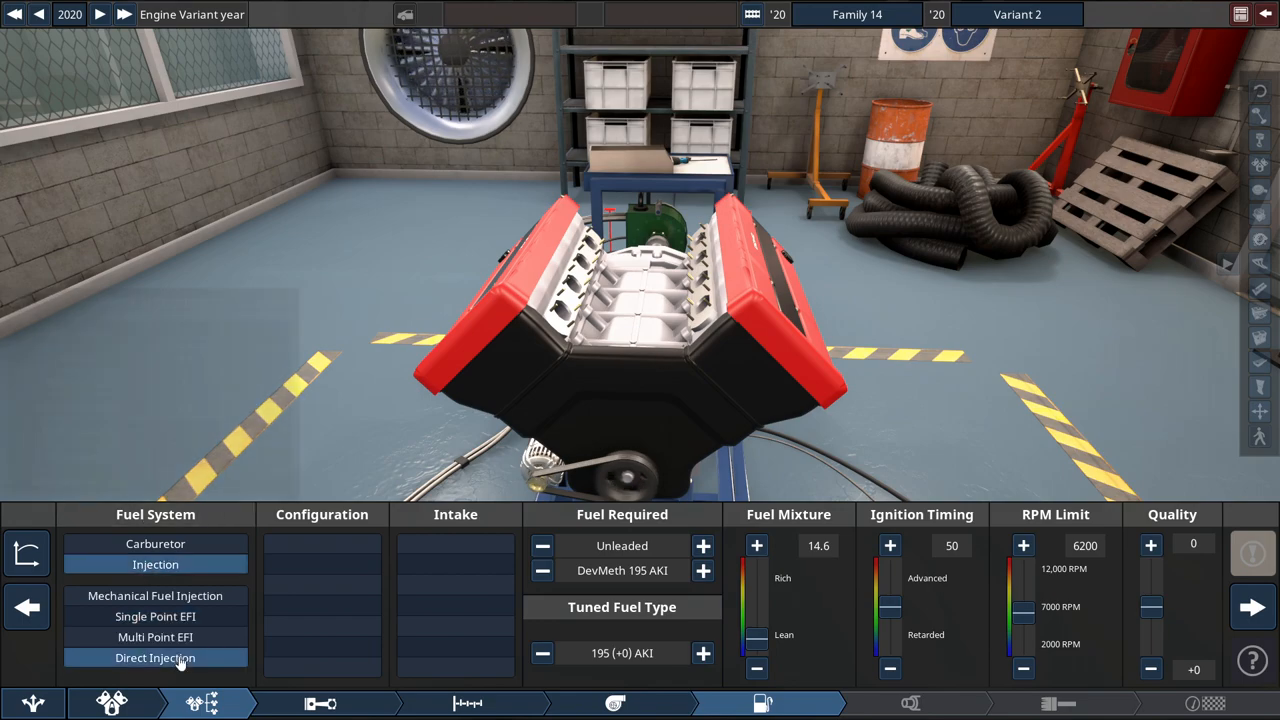
# Select direct injection and the Perf. High intake for the fuel system
pyautogui.click(322, 585)
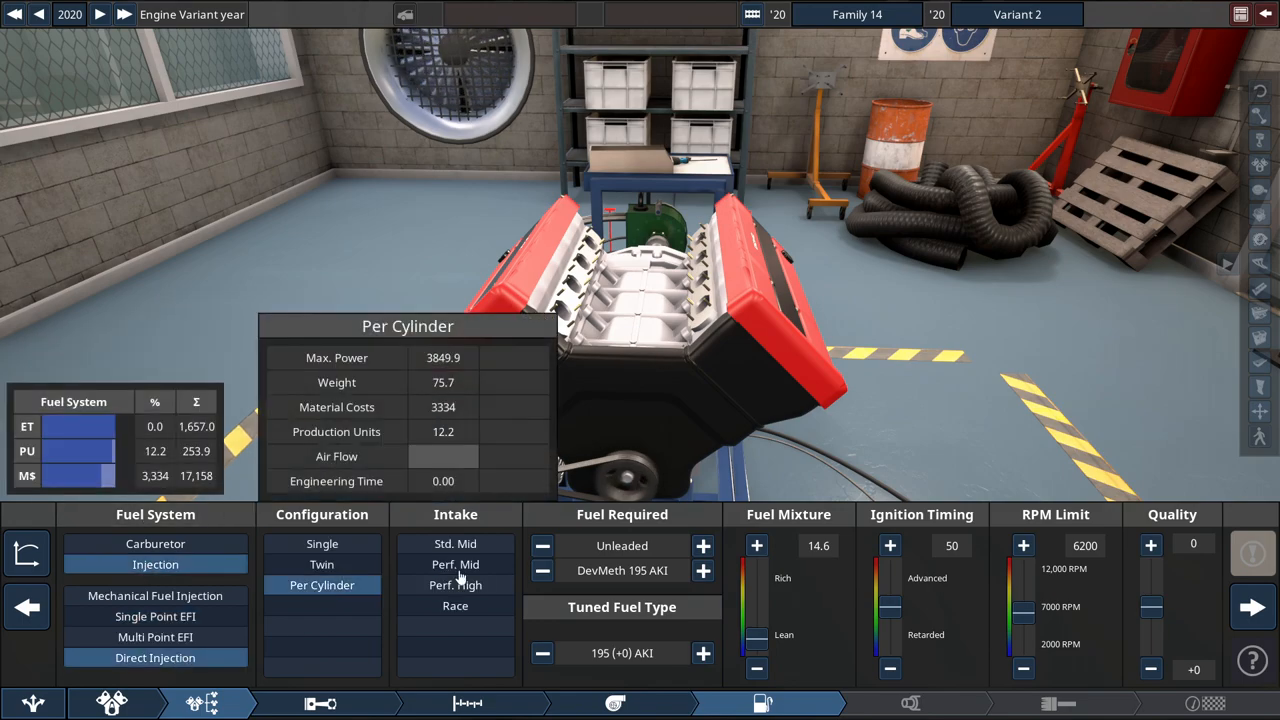
pyautogui.click(455, 585)
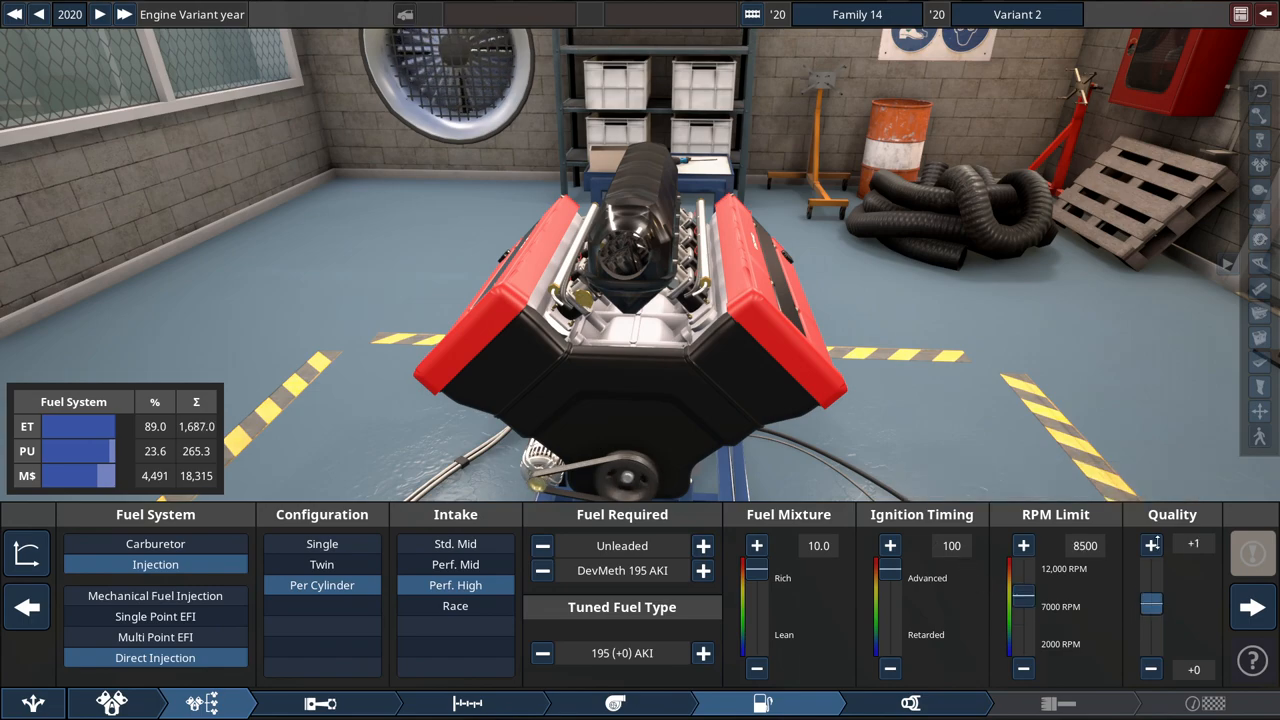
# Fit Turbo Race headers and dual exhausts with a 190 mm diameter
pyautogui.click(910, 703)
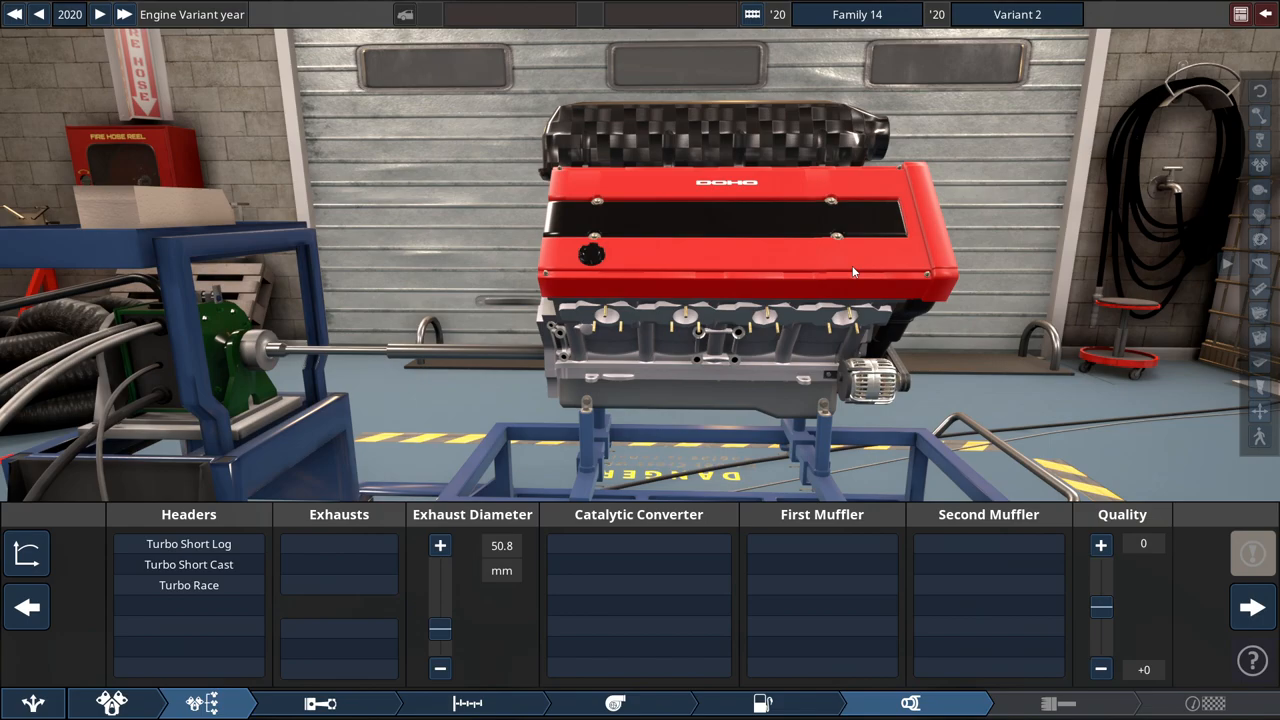
pyautogui.click(189, 585)
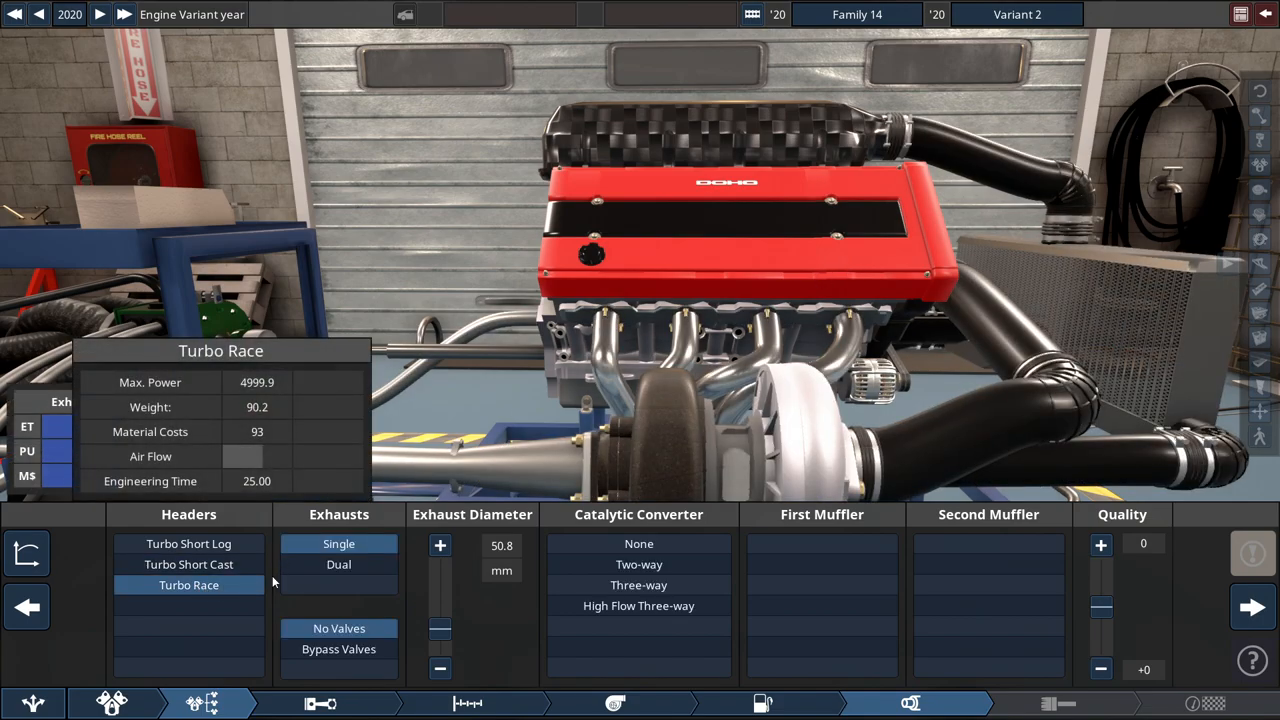
pyautogui.click(338, 564)
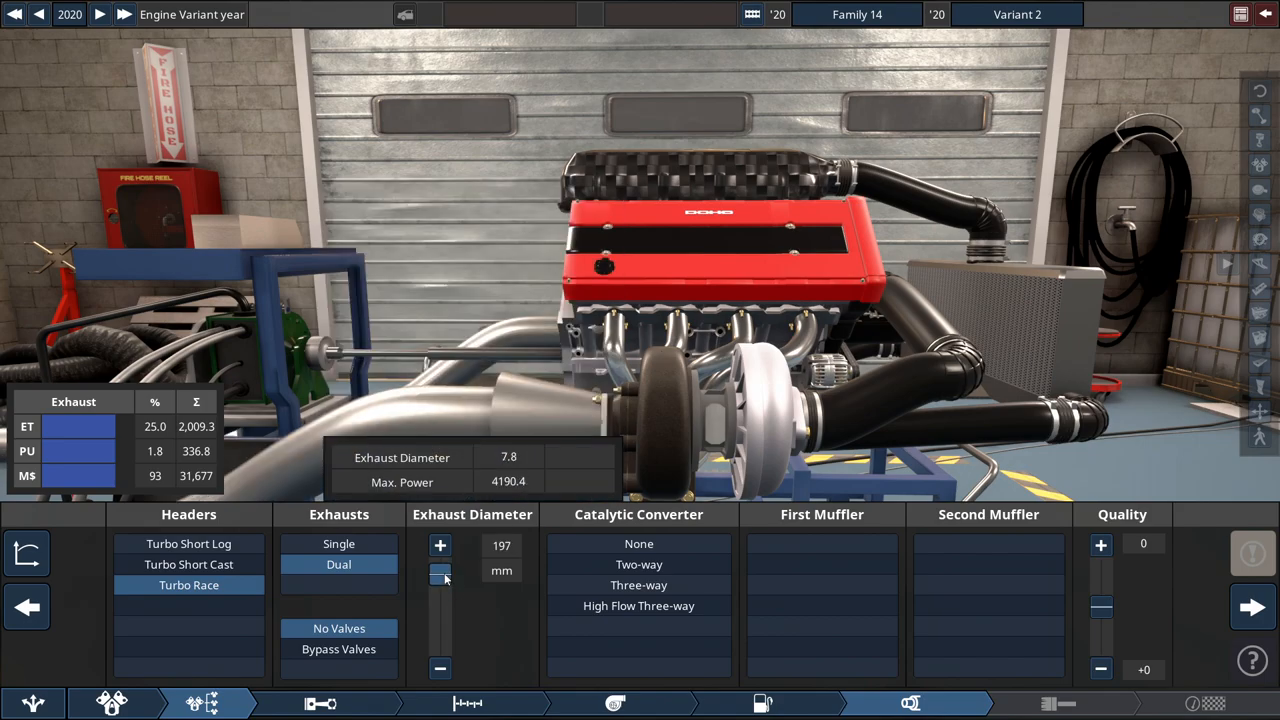
pyautogui.moveTo(439, 560); pyautogui.dragTo(439, 580)
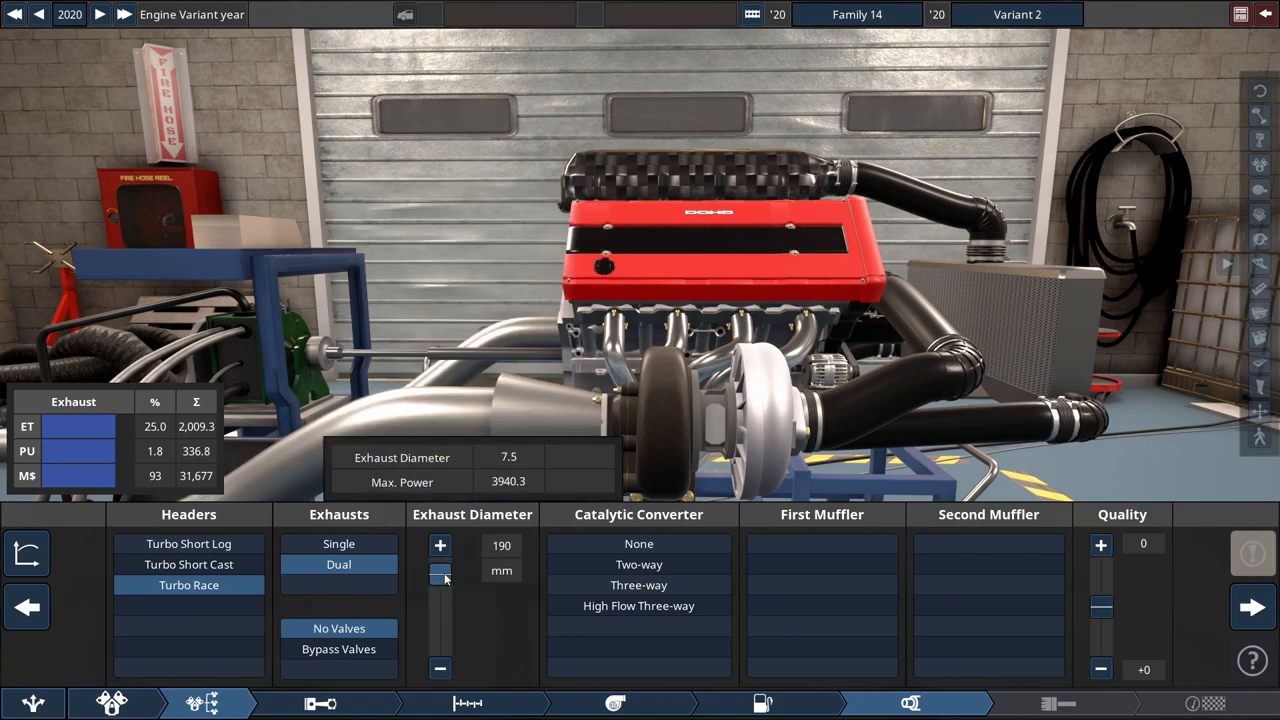
pyautogui.click(638, 543)
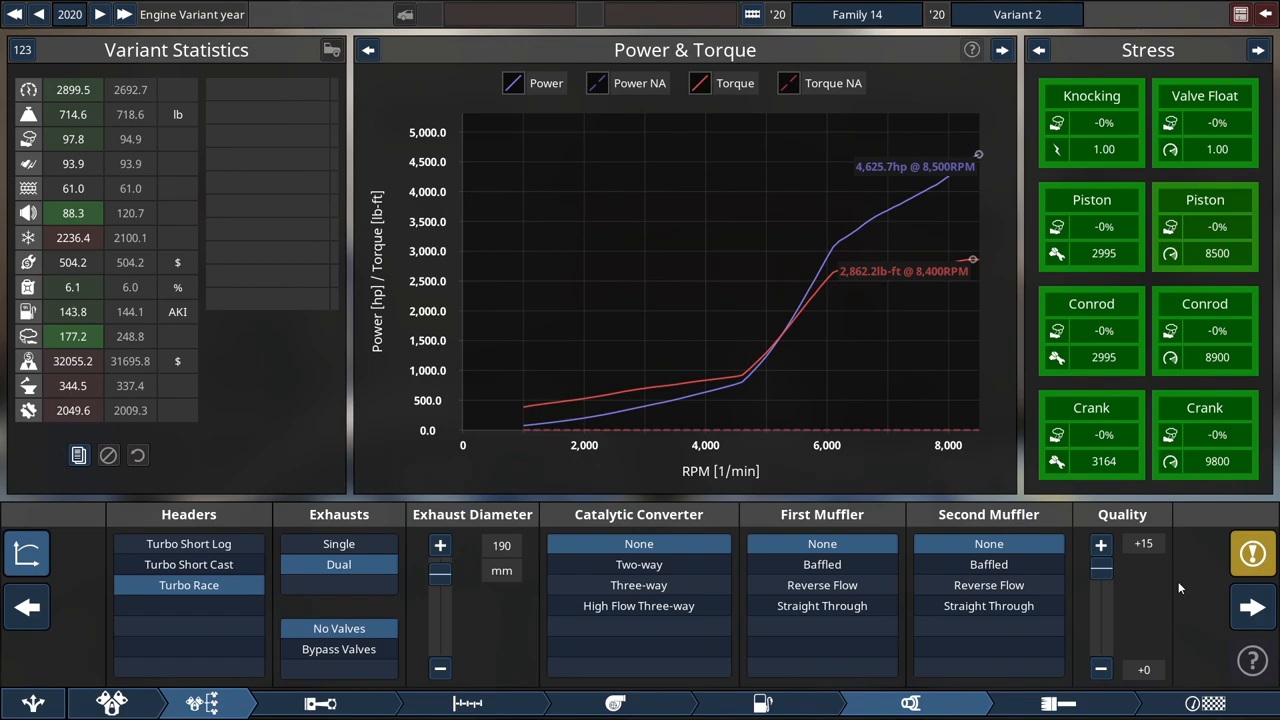
# Remove the catalytic converter and both mufflers, raising exhaust quality to +15
pyautogui.click(1252, 553)
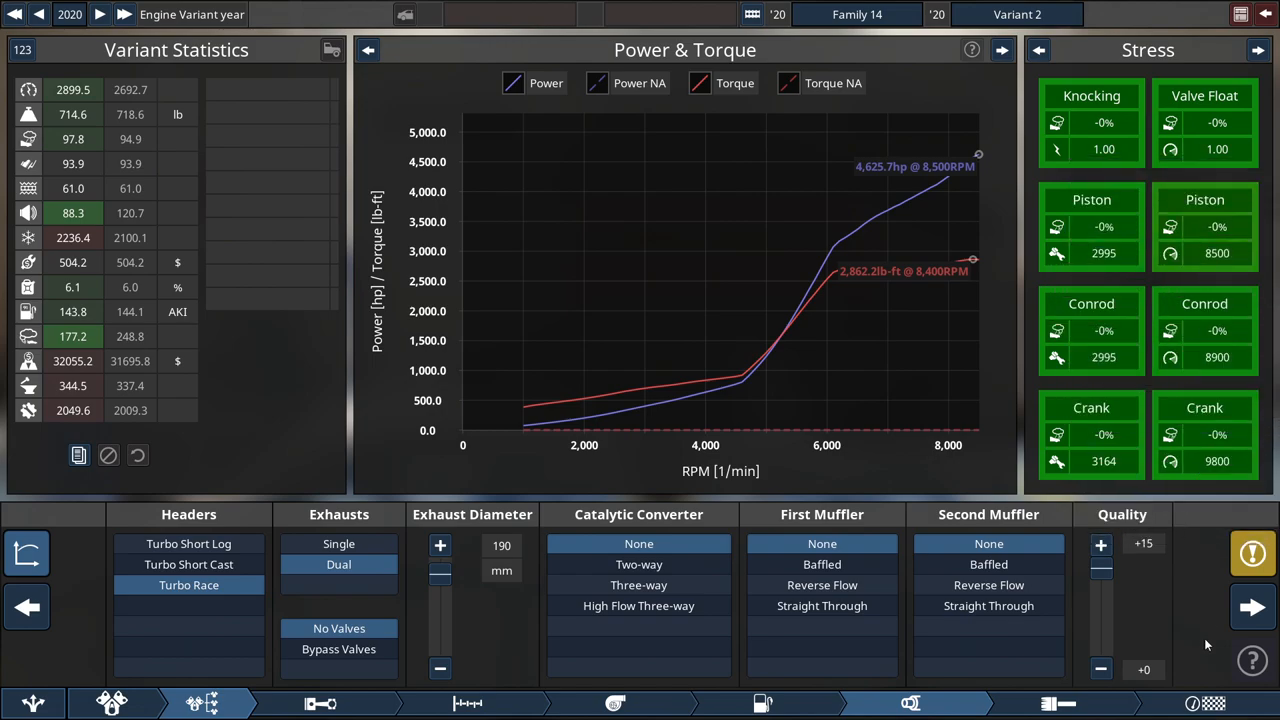
pyautogui.moveTo(1191, 638)
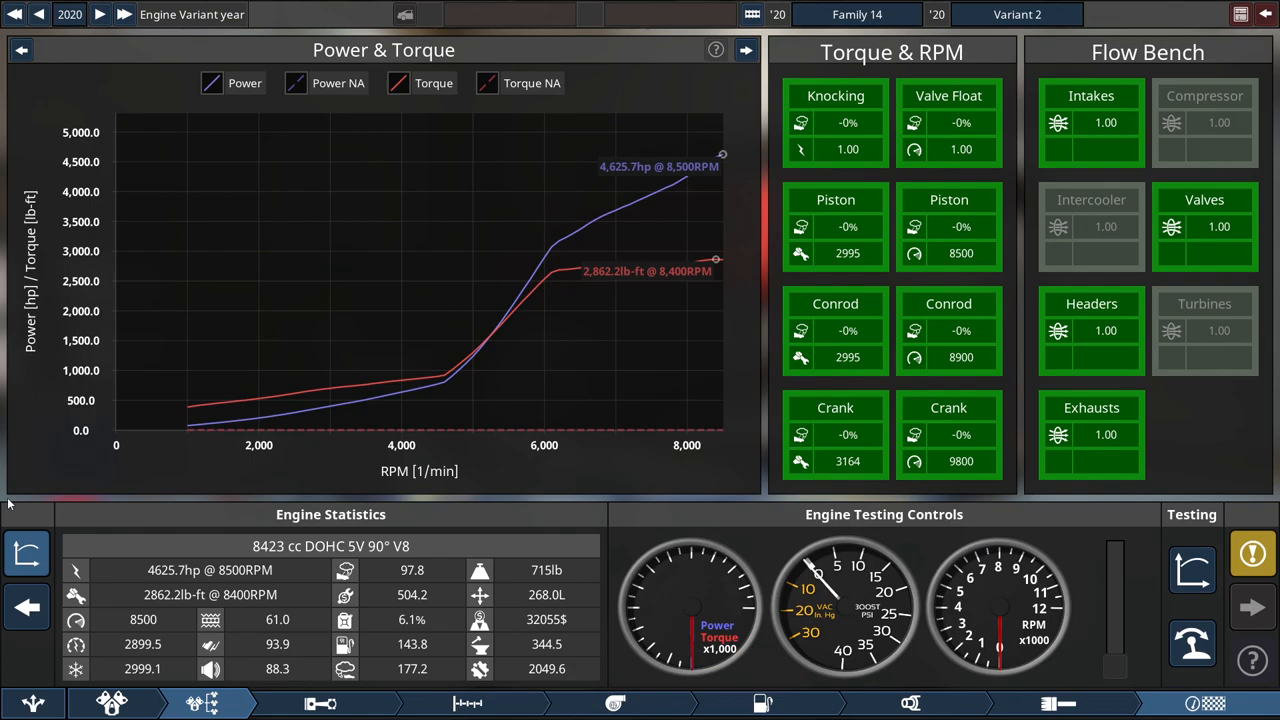
pyautogui.moveTo(925, 649)
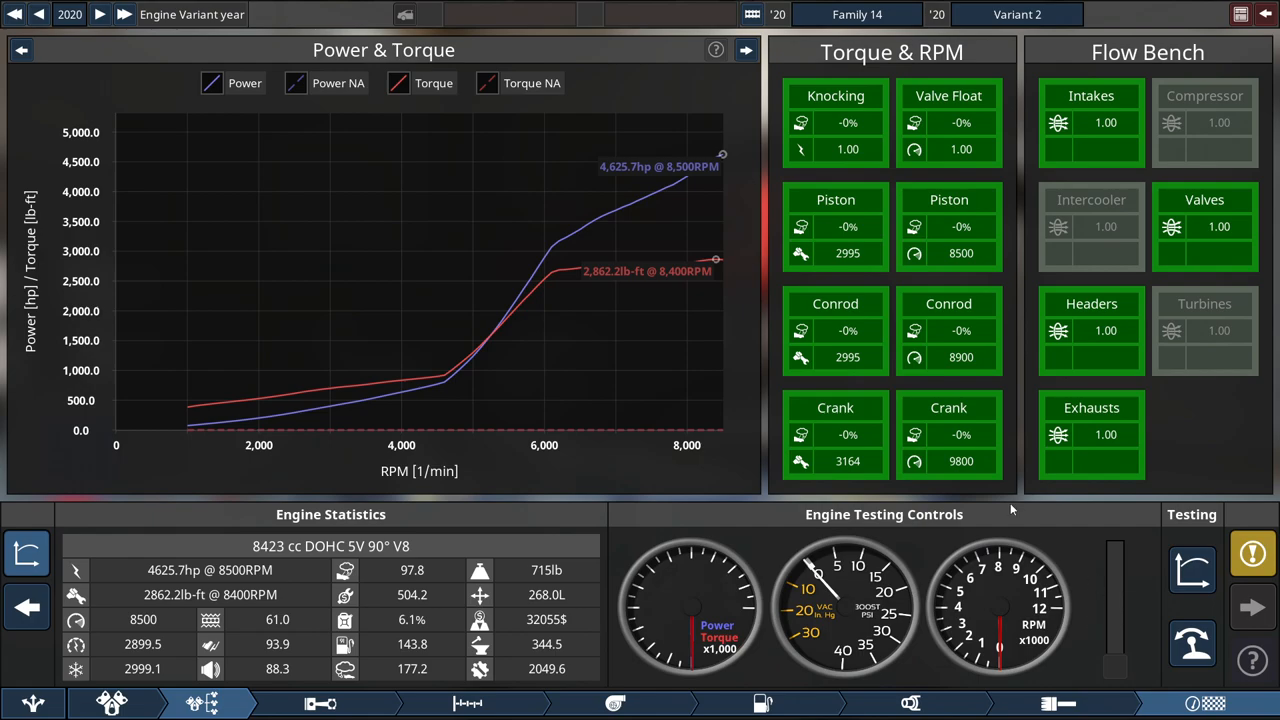
pyautogui.moveTo(745, 50)
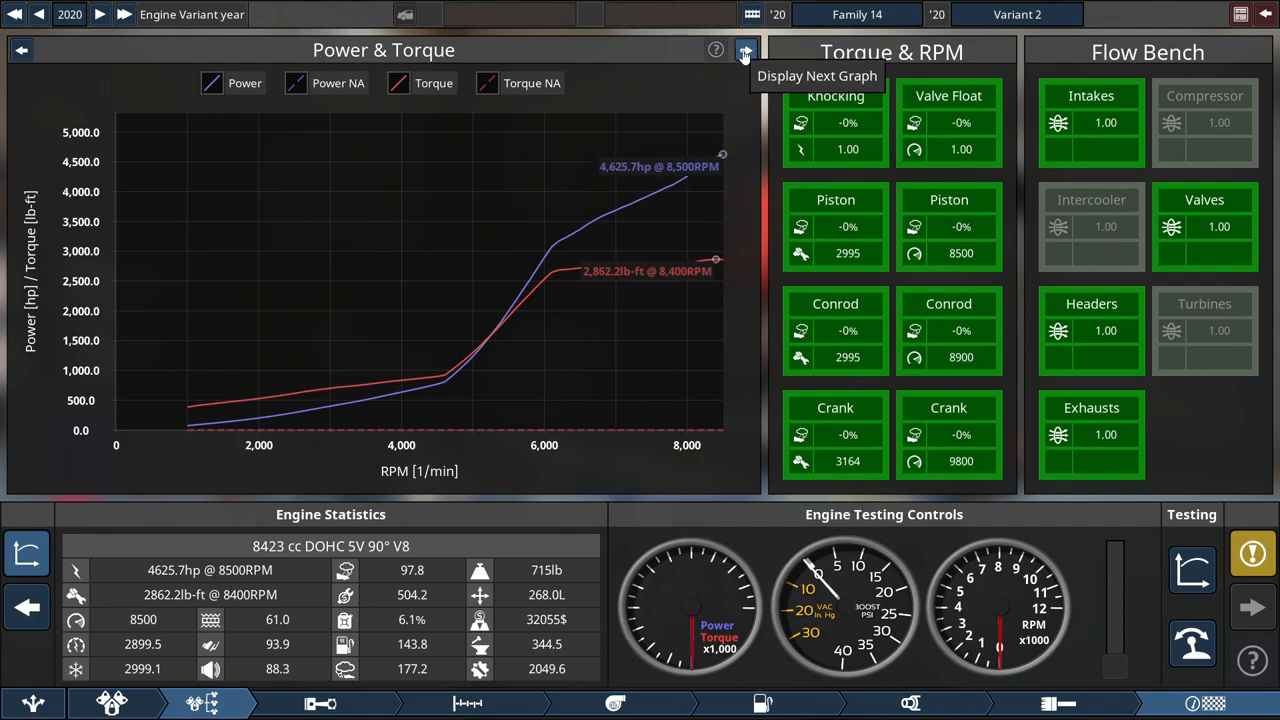
# Cycle the test results through Torque & Efficiency, Power & Efficiency and back to Power & Torque
pyautogui.click(744, 51)
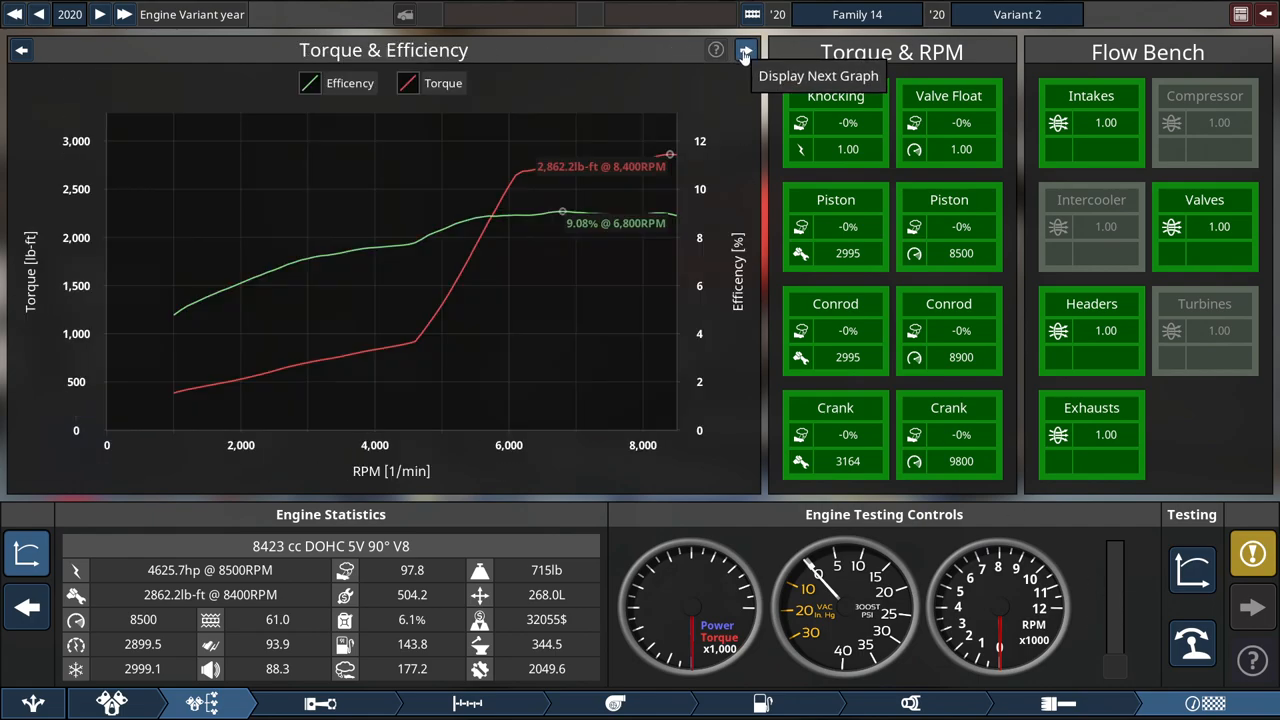
pyautogui.click(745, 51)
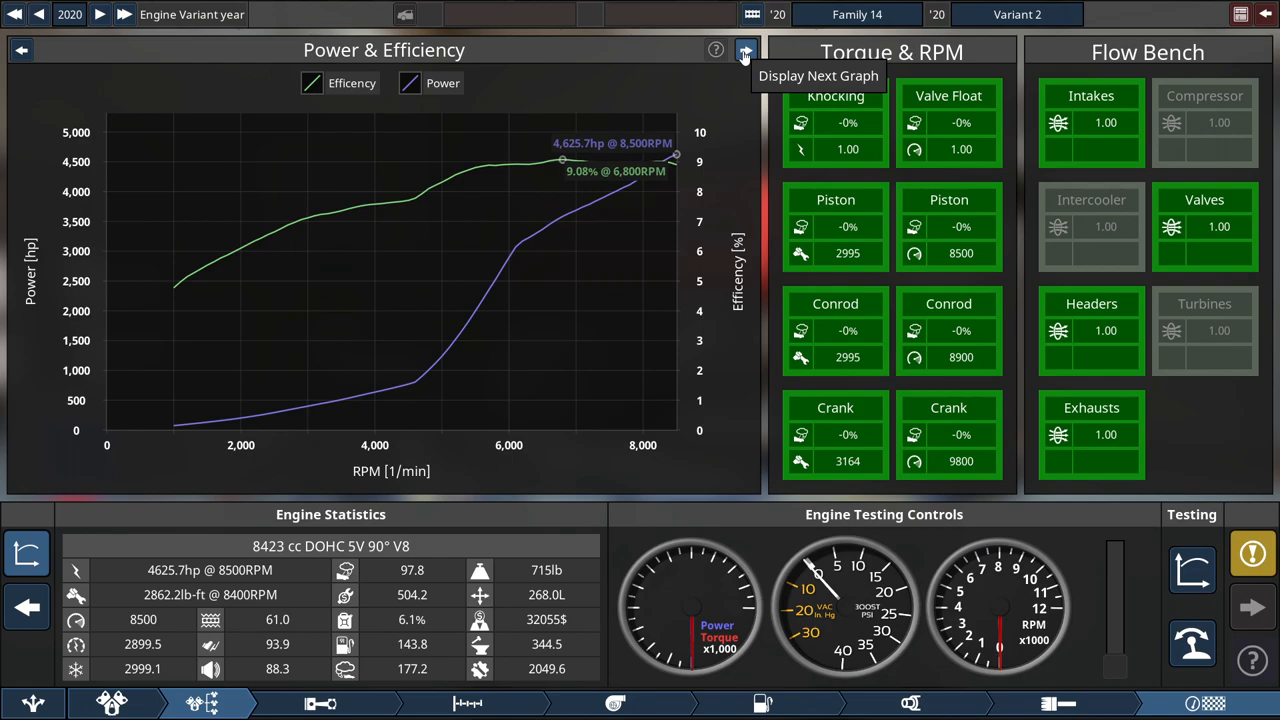
pyautogui.click(745, 51)
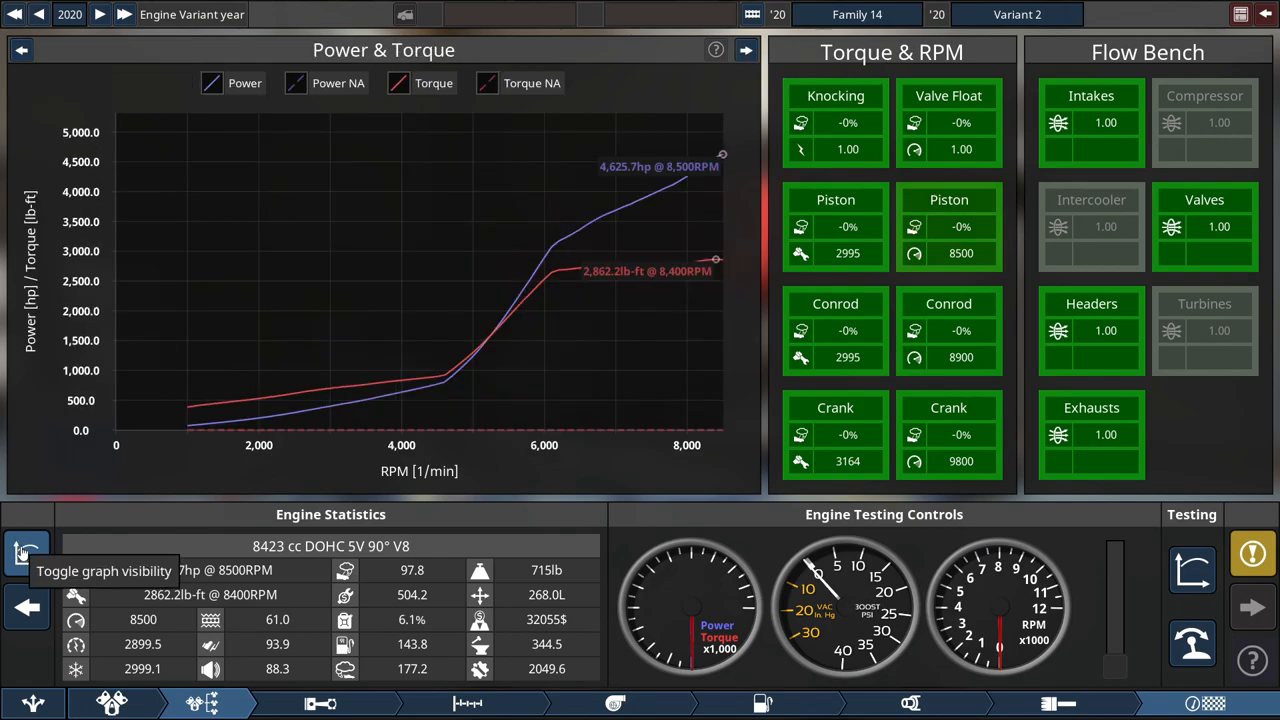
pyautogui.click(25, 550)
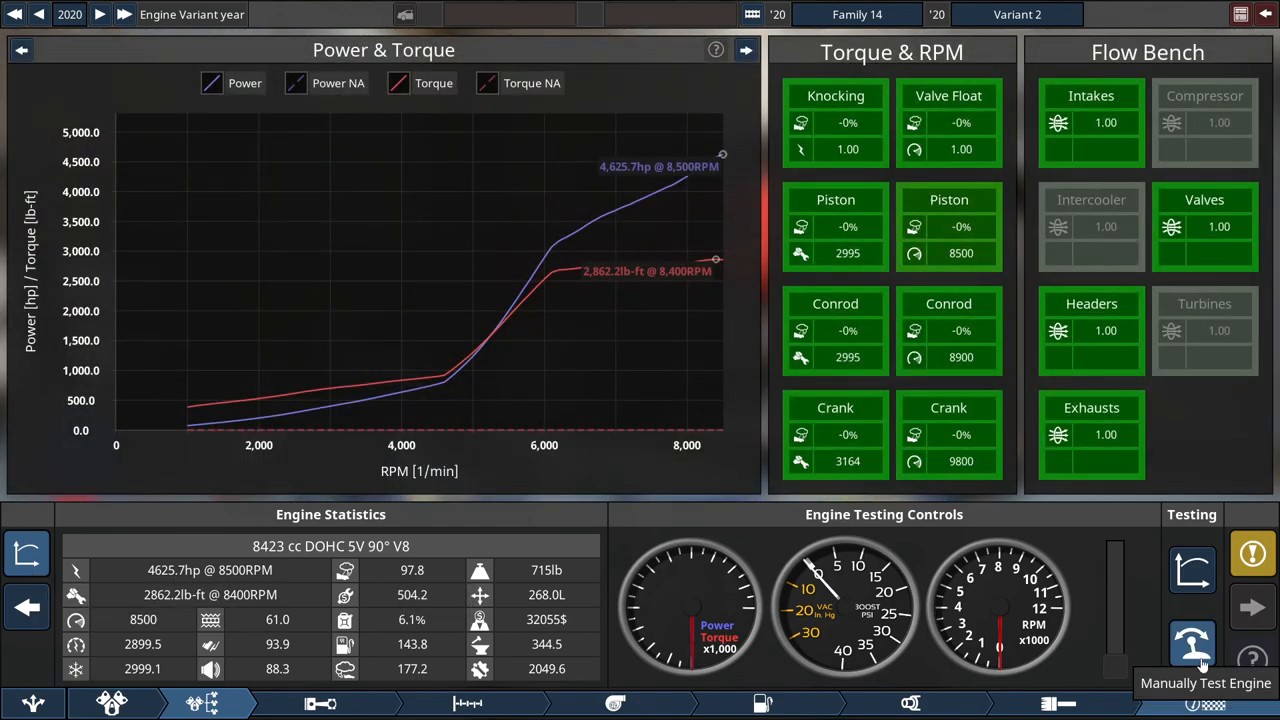
# Start a manual engine test and view the Torque & Boost and Compressor Map graphs
pyautogui.click(1192, 645)
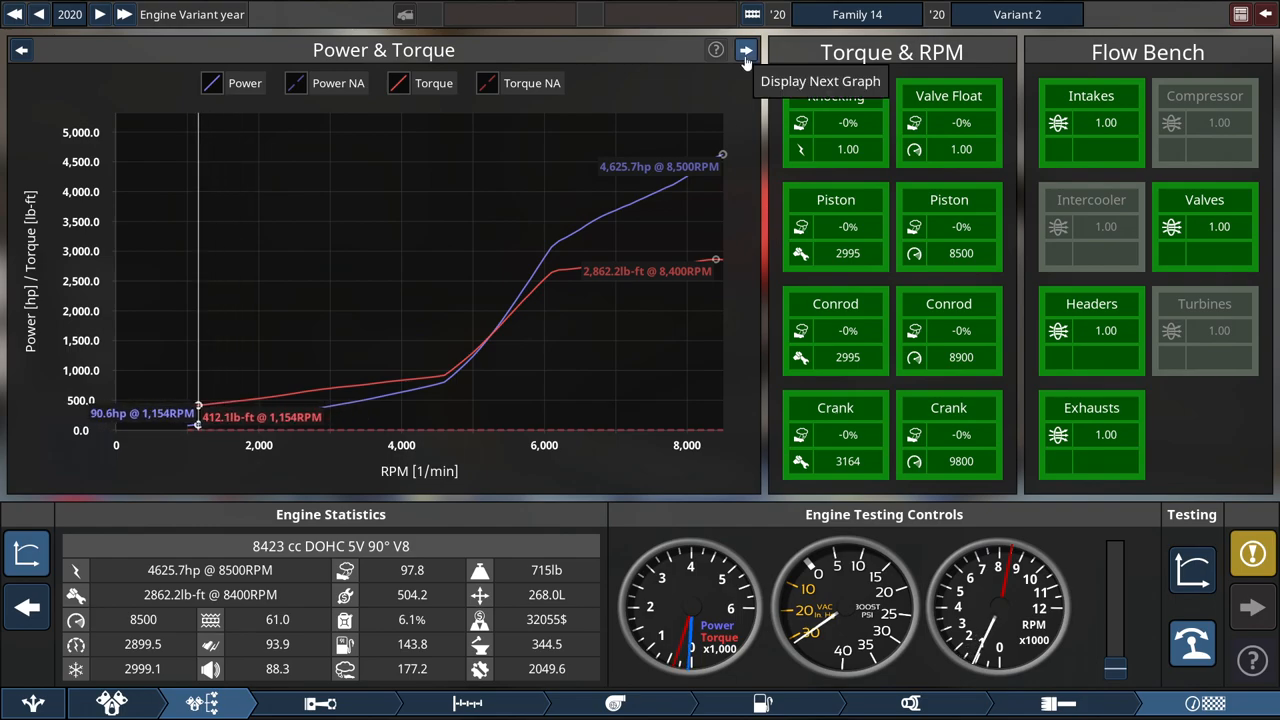
pyautogui.click(745, 51)
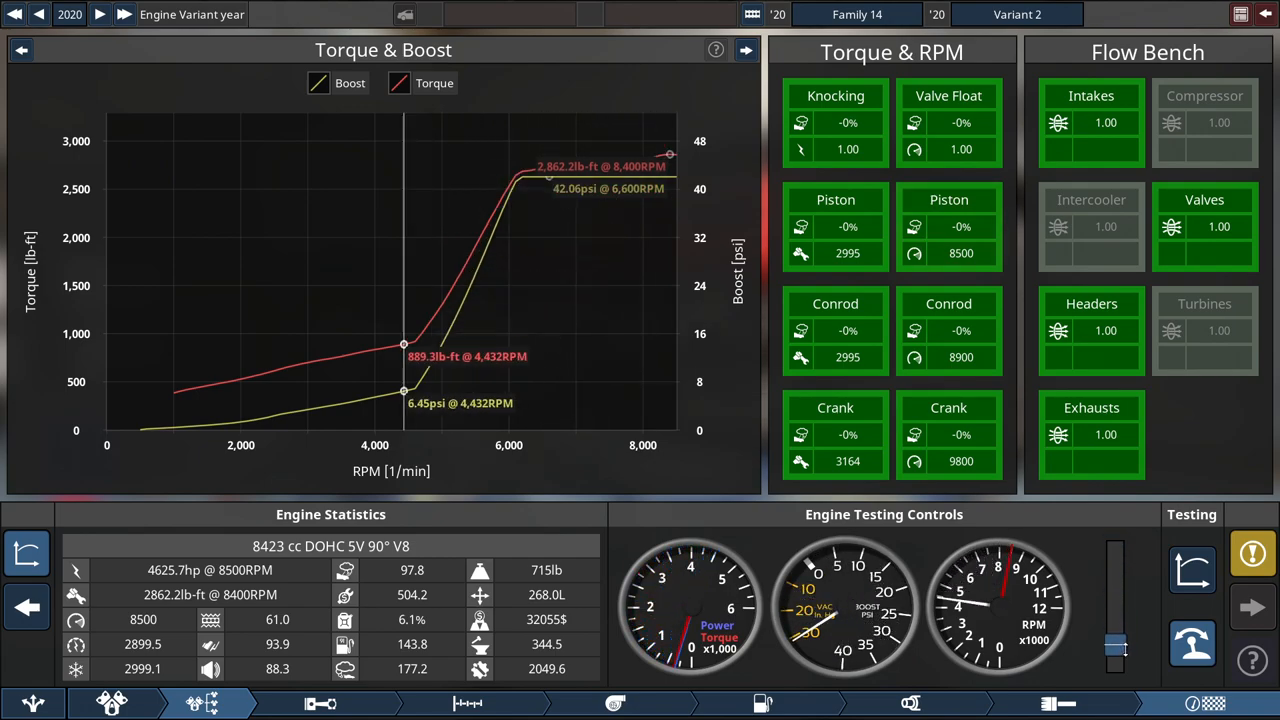
pyautogui.click(745, 50)
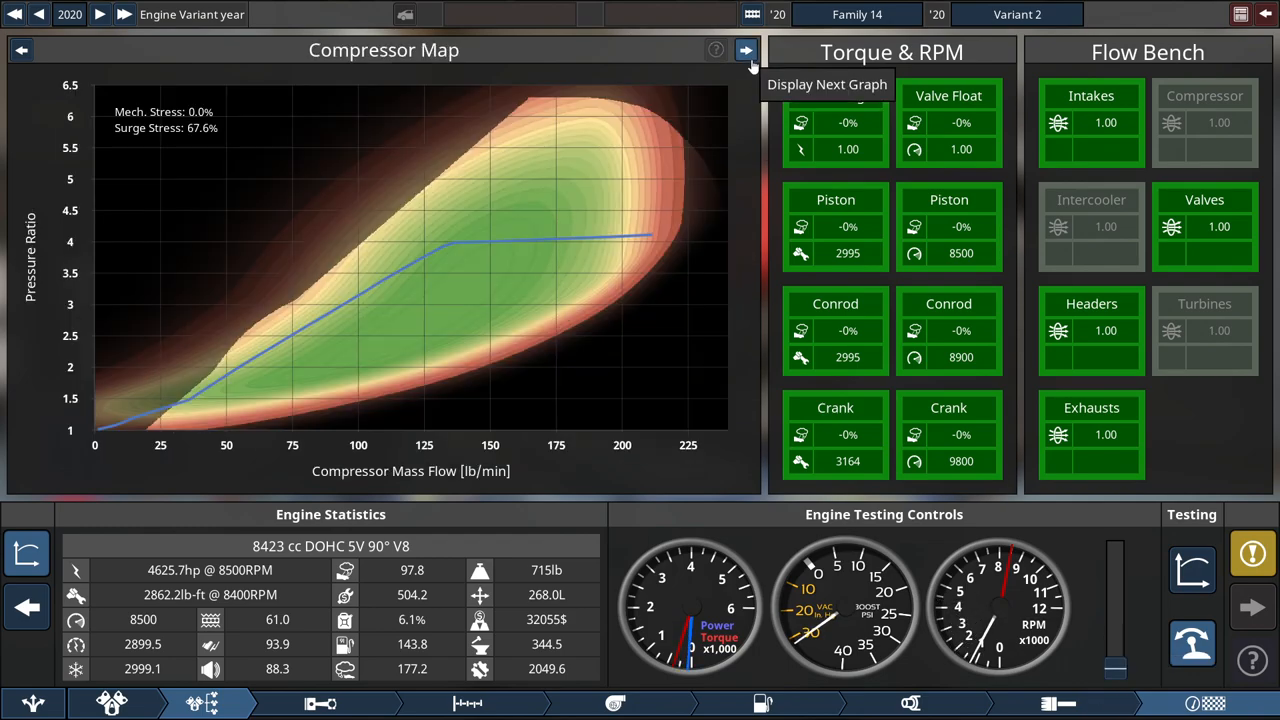
# View the Torque & Efficiency graph, drop revs to idle, then show Power & Efficiency
pyautogui.click(745, 50)
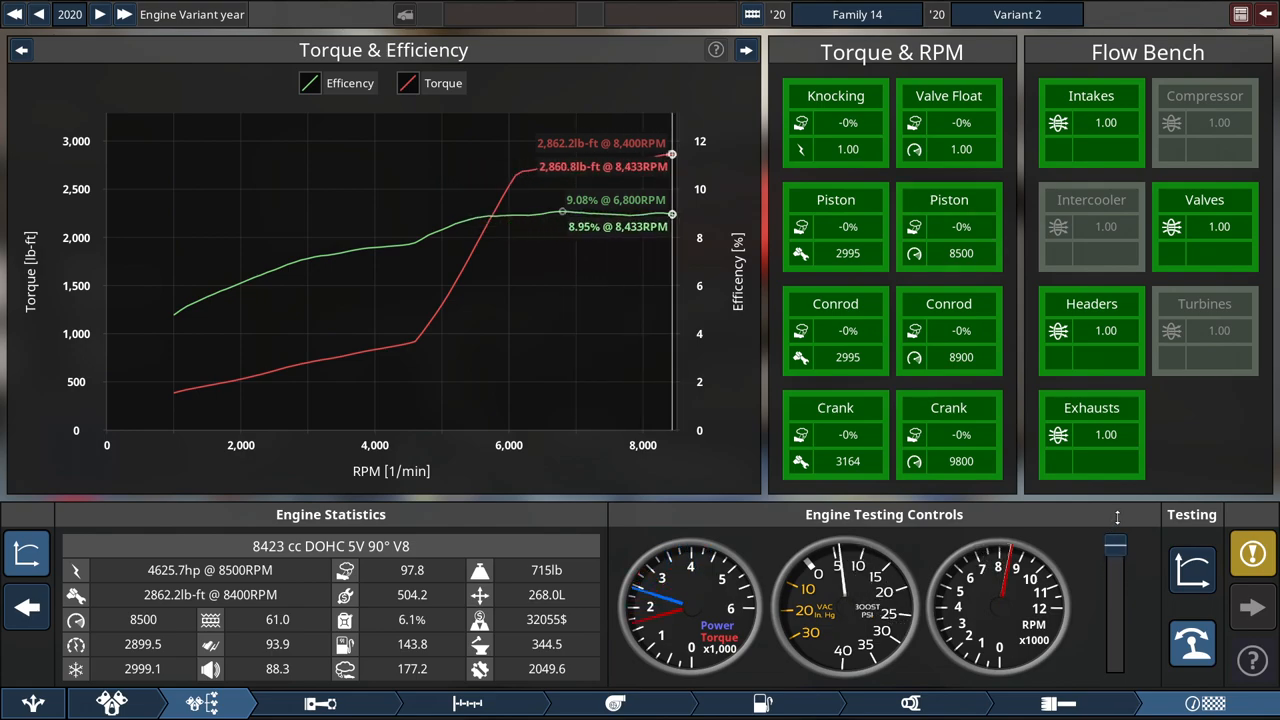
pyautogui.moveTo(1115, 540); pyautogui.dragTo(1115, 625)
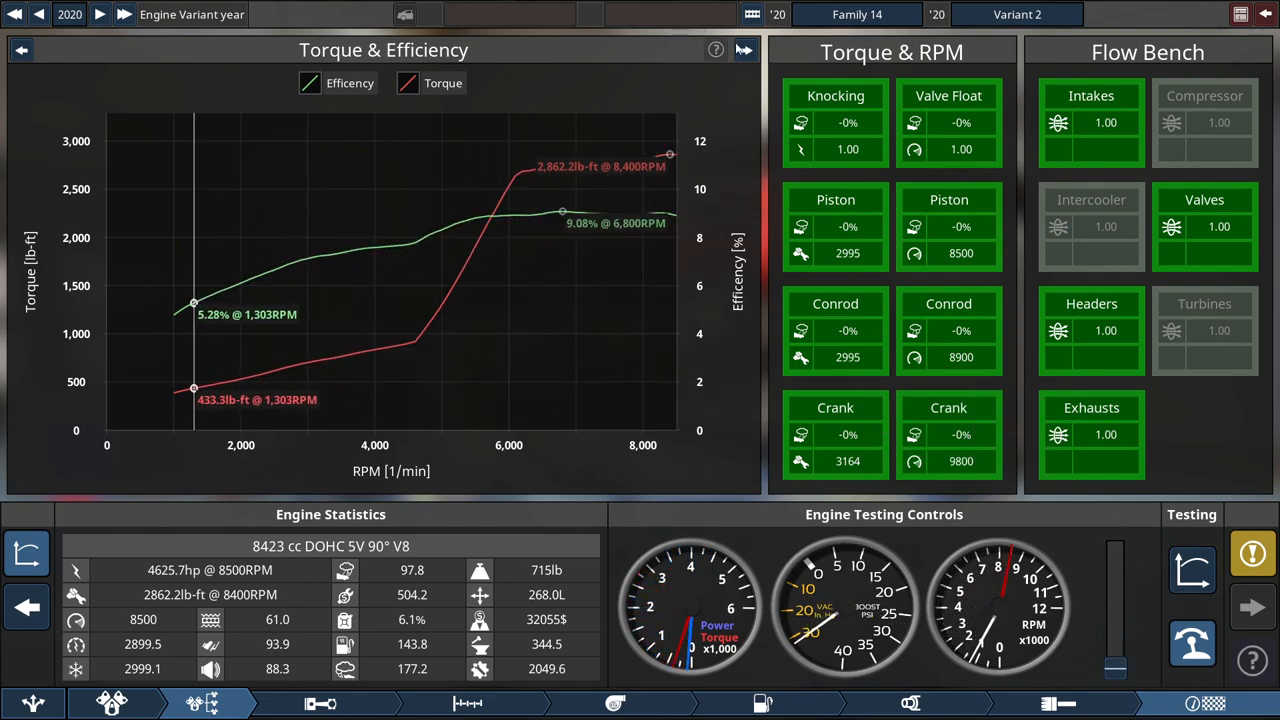
pyautogui.click(744, 50)
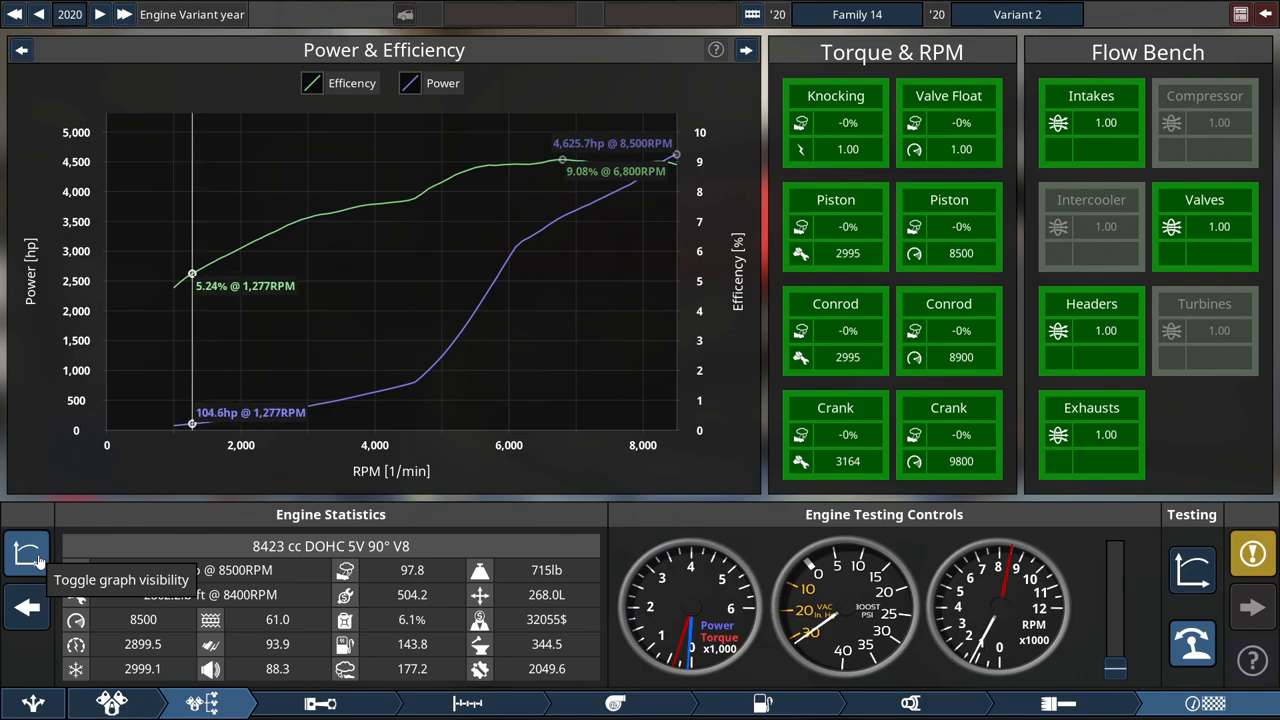
# Hide the dyno graphs to show the twin-turbo V8 running on the test bench
pyautogui.click(27, 553)
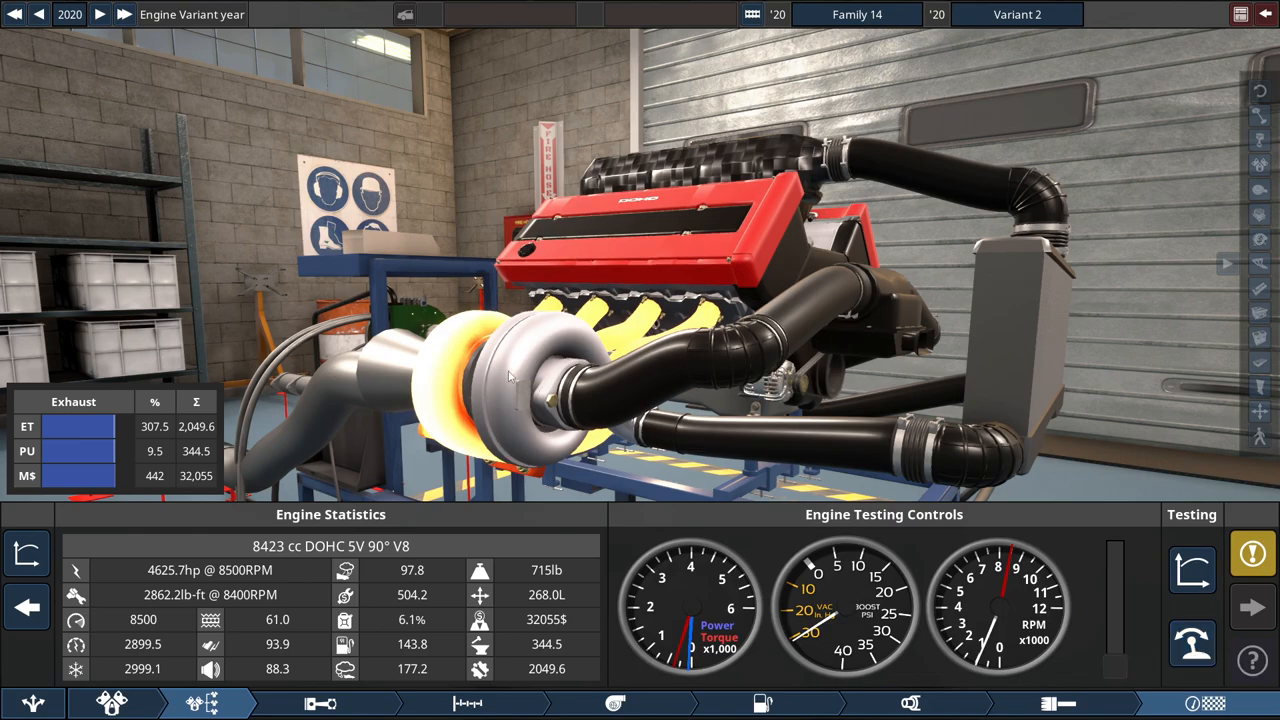
pyautogui.moveTo(678, 470)
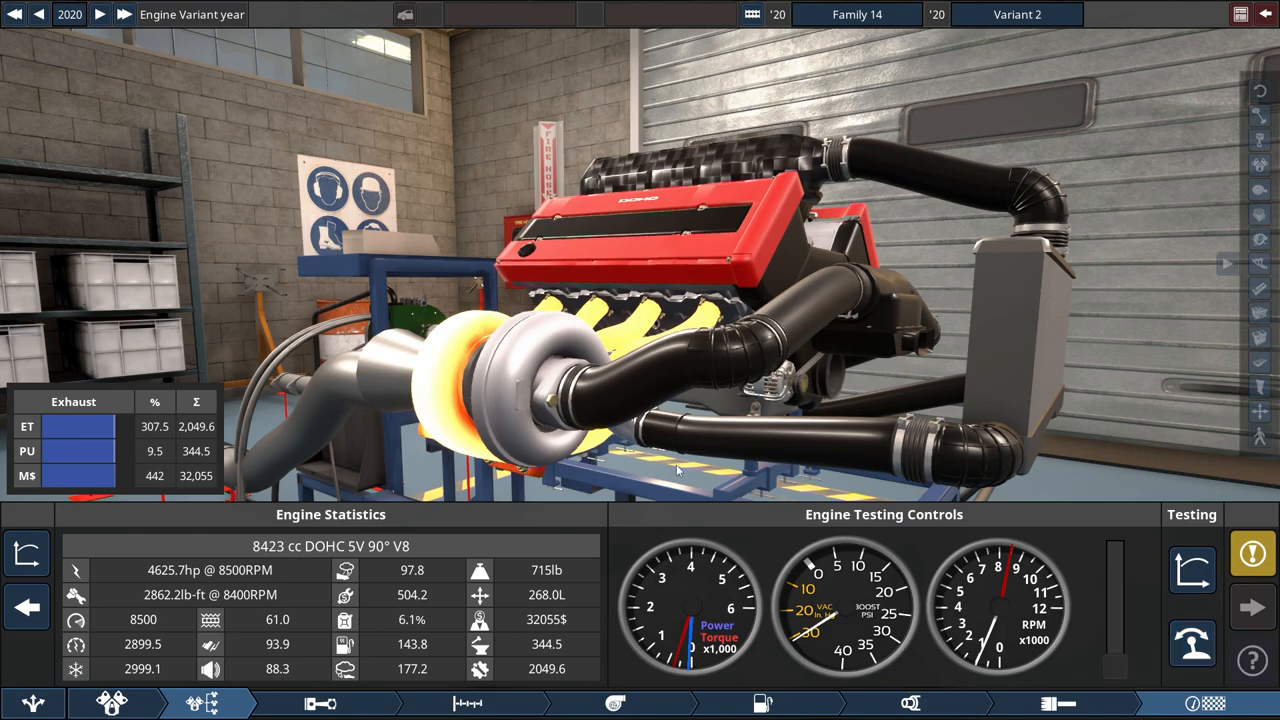
pyautogui.moveTo(625, 488)
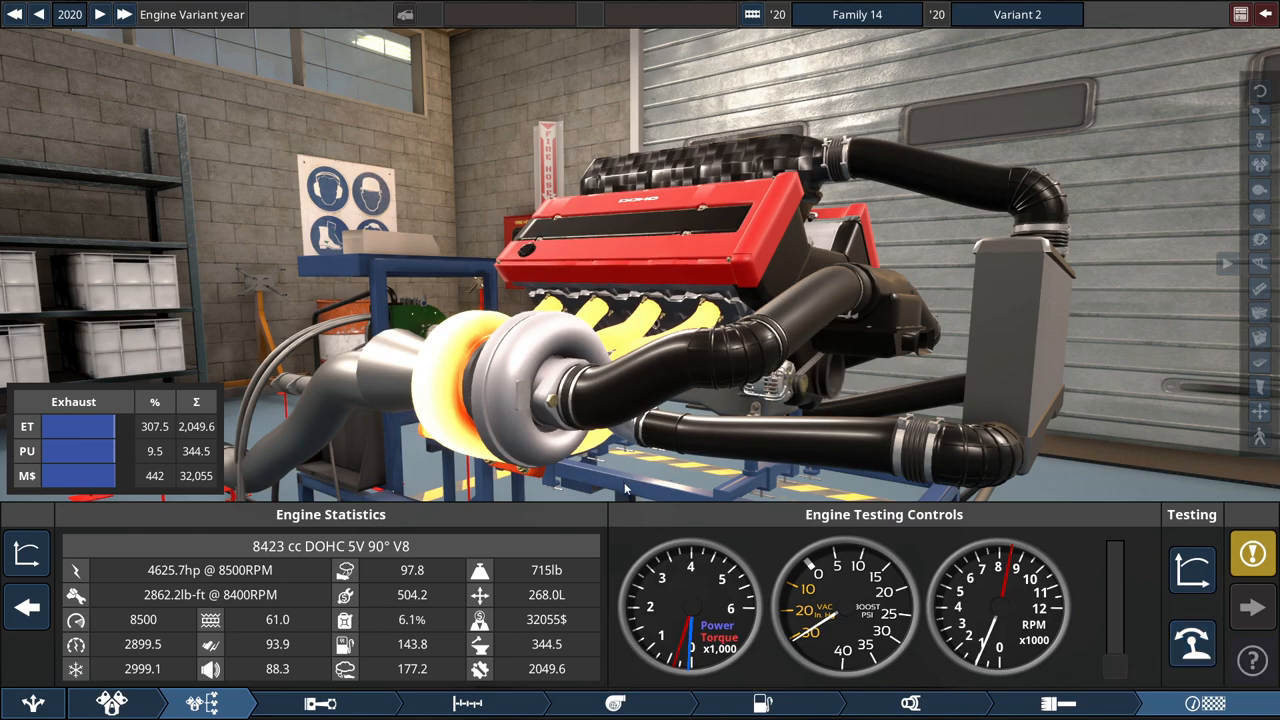